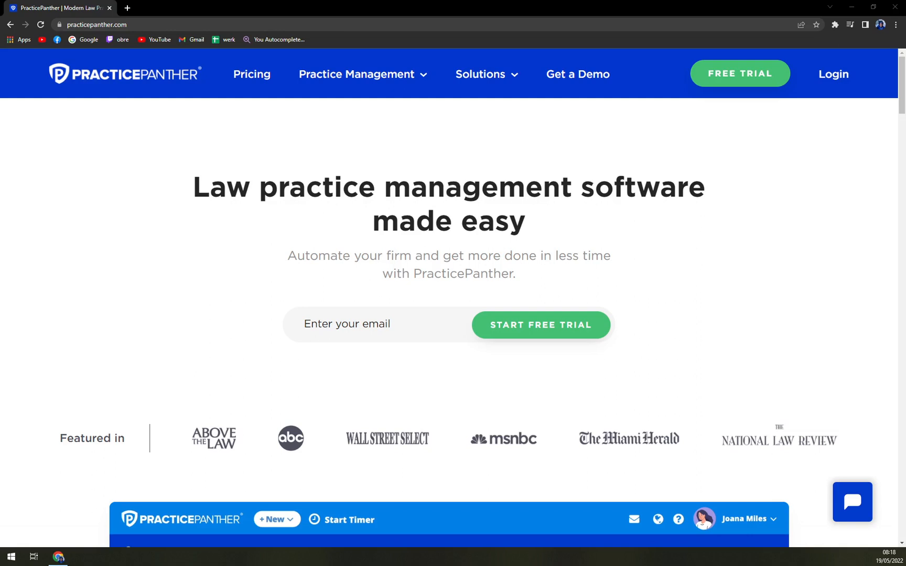
pyautogui.moveTo(281, 94)
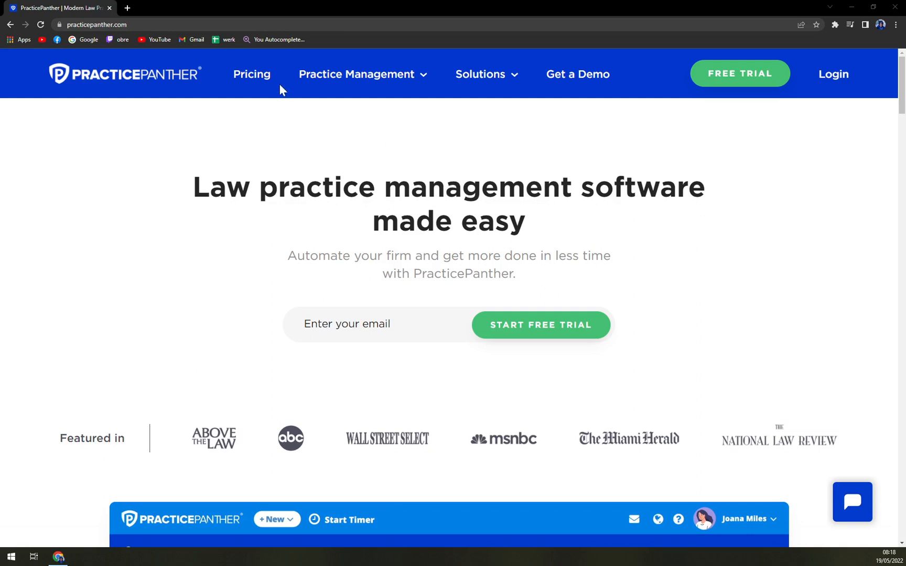
# Review the Solo, Essential and Business plan cards and included features, dismissing the chat prompt.
pyautogui.click(252, 73)
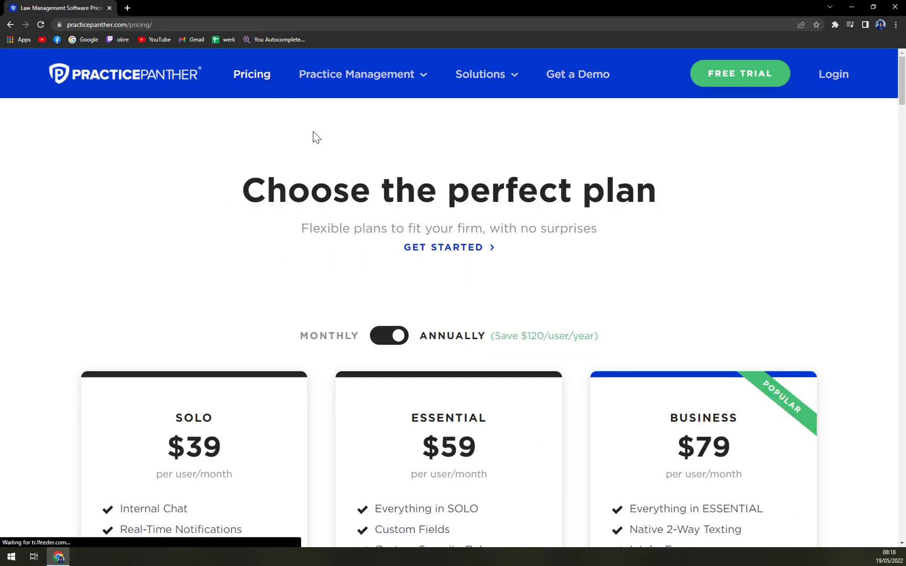
pyautogui.scroll(-3)
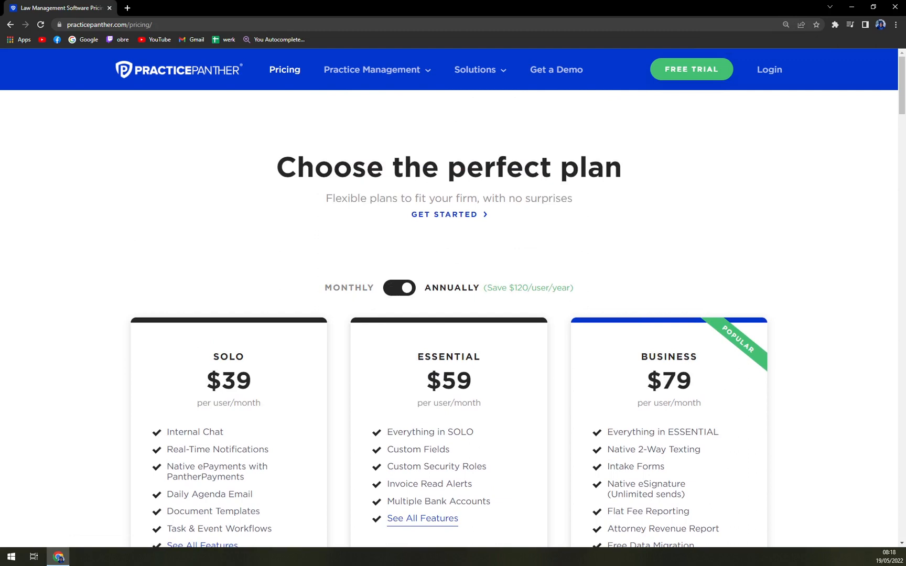
pyautogui.scroll(-3)
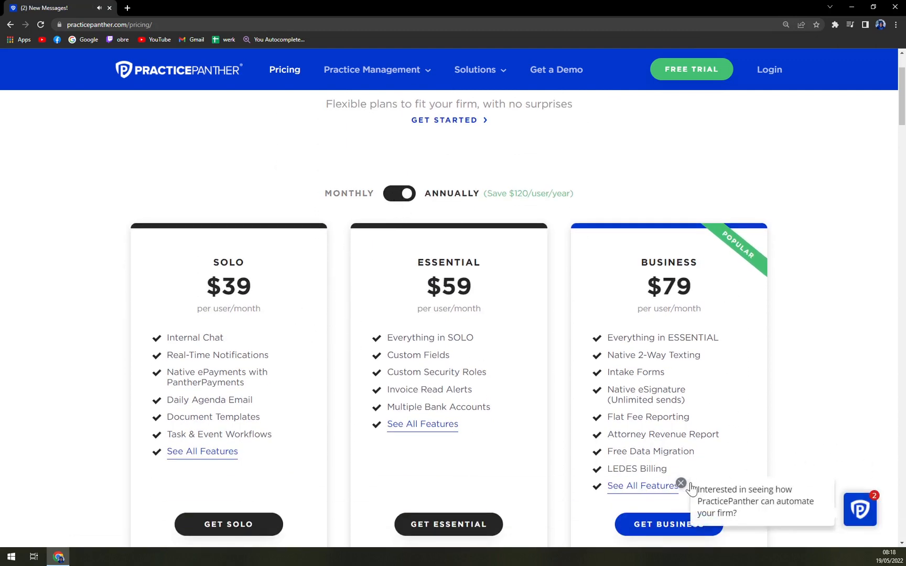
pyautogui.click(681, 482)
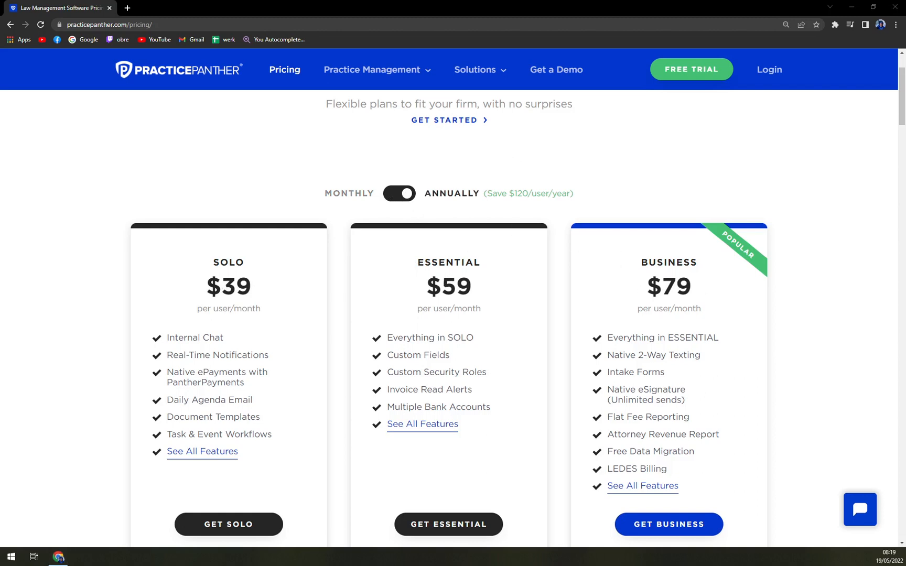
pyautogui.moveTo(35, 257)
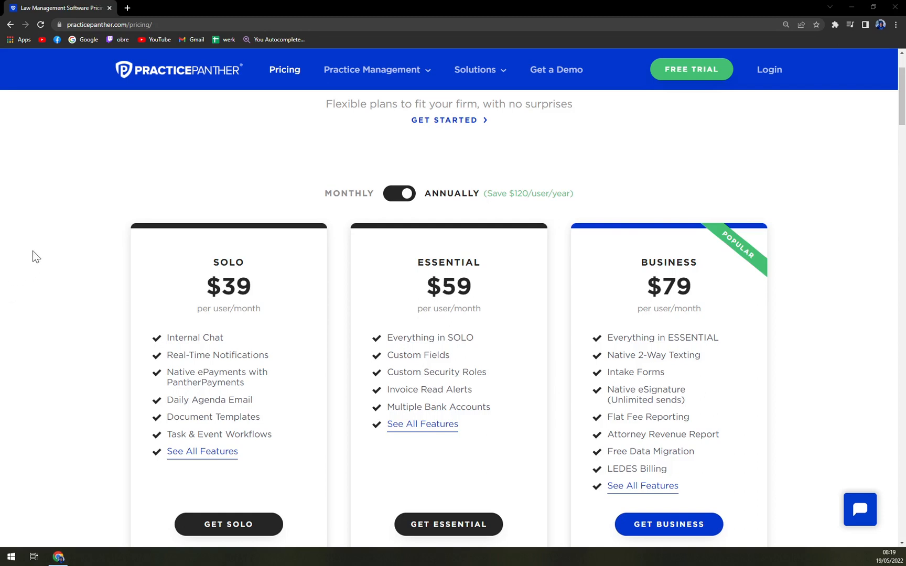
pyautogui.scroll(-3)
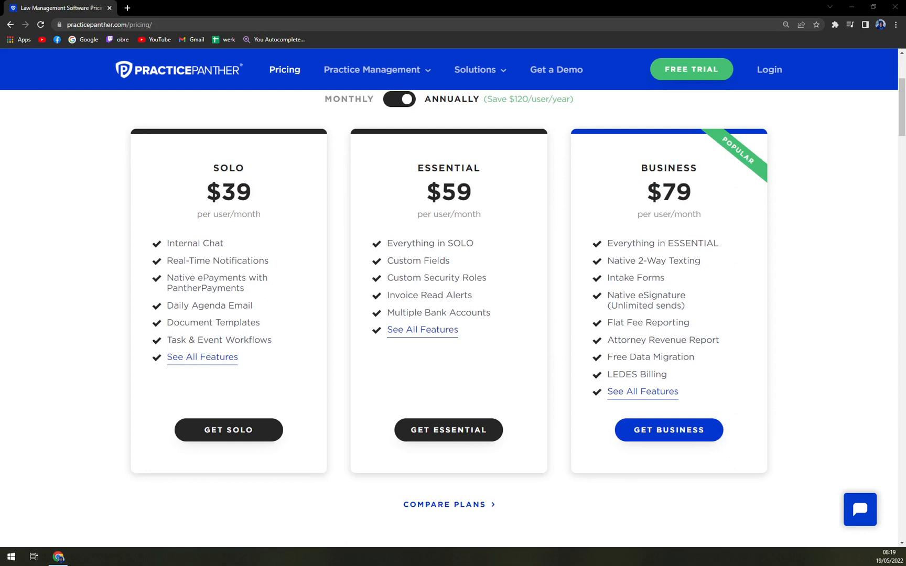
pyautogui.moveTo(203, 213)
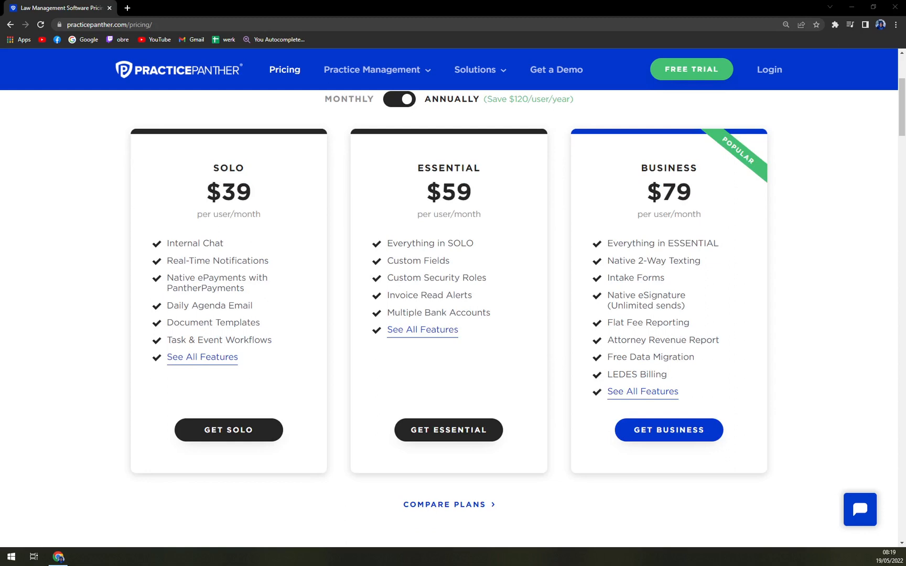
pyautogui.moveTo(241, 271)
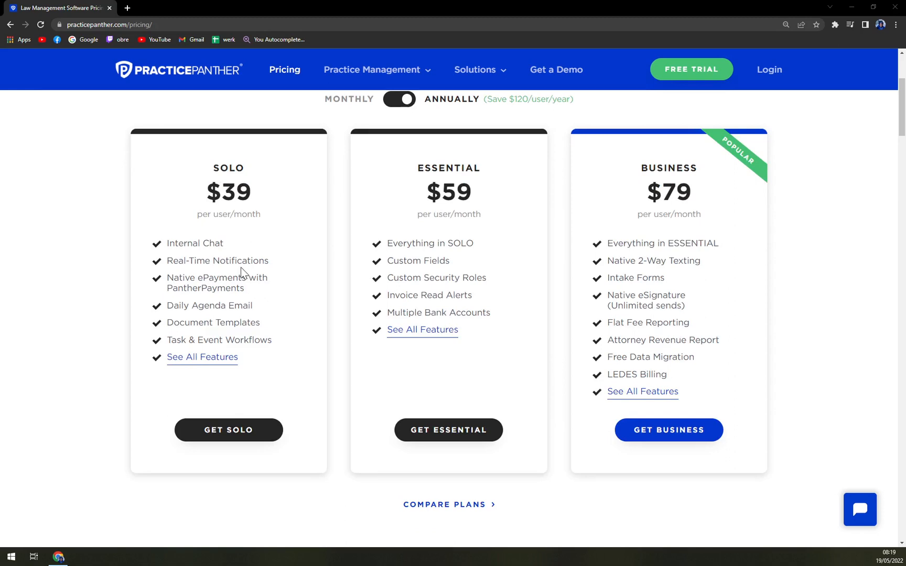
pyautogui.moveTo(267, 306)
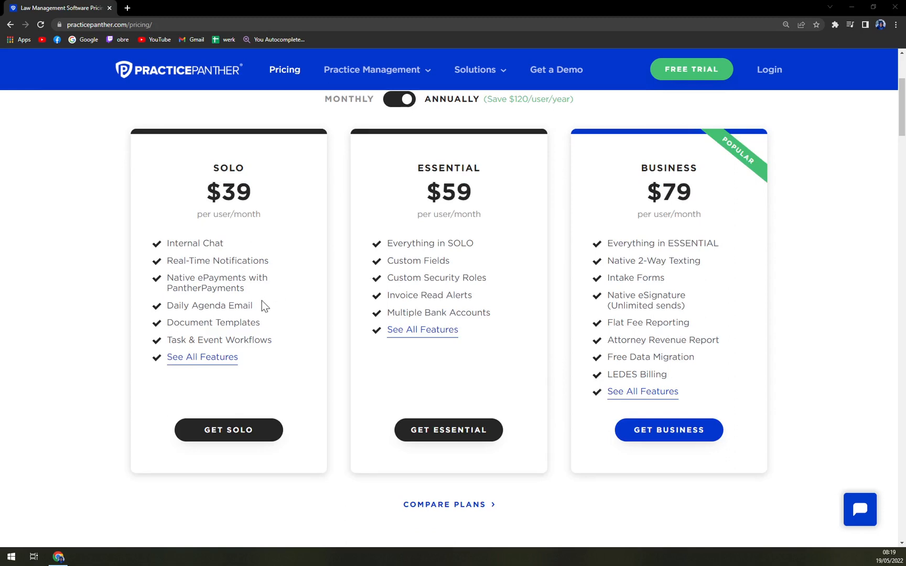
pyautogui.moveTo(263, 323)
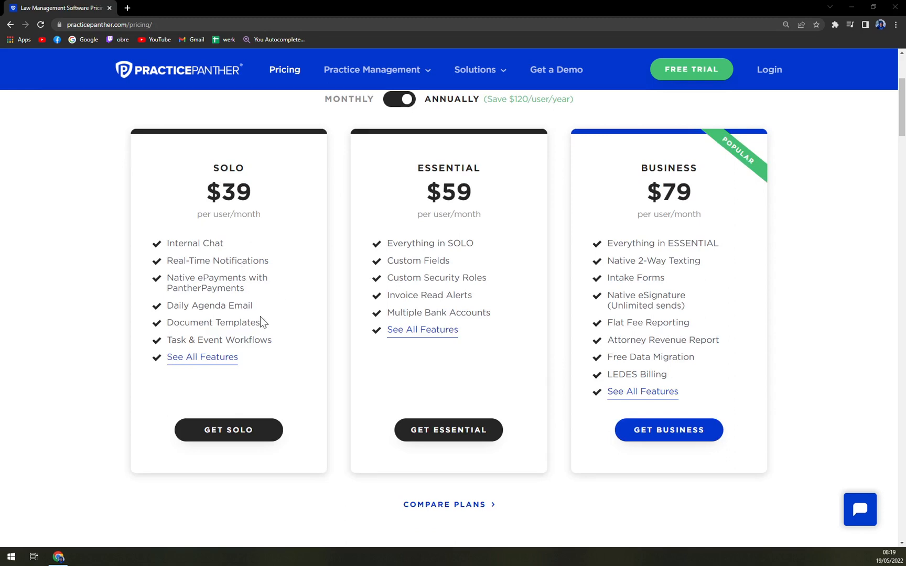
pyautogui.scroll(-3)
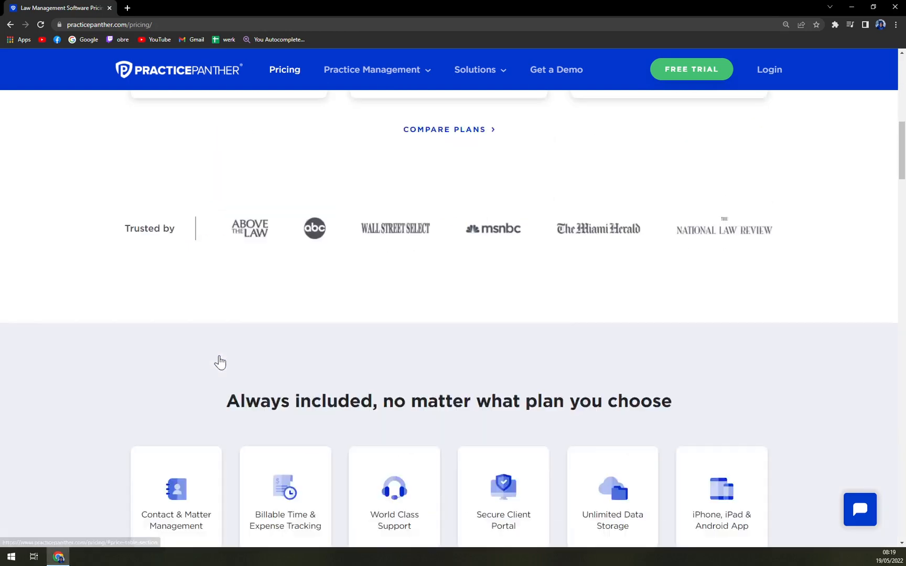
# Review the full Solo, Essential and Business feature comparison table, then return to the page top.
pyautogui.click(445, 131)
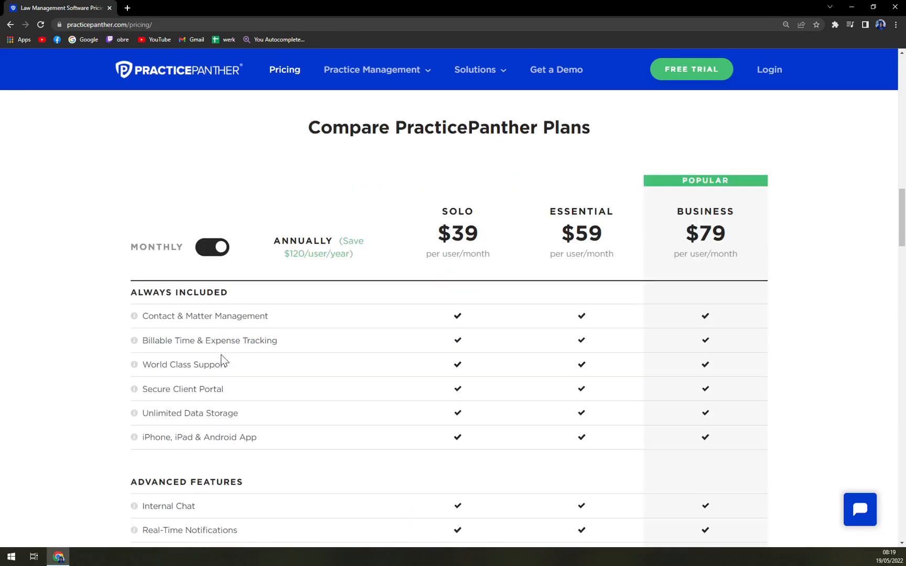
pyautogui.scroll(-3)
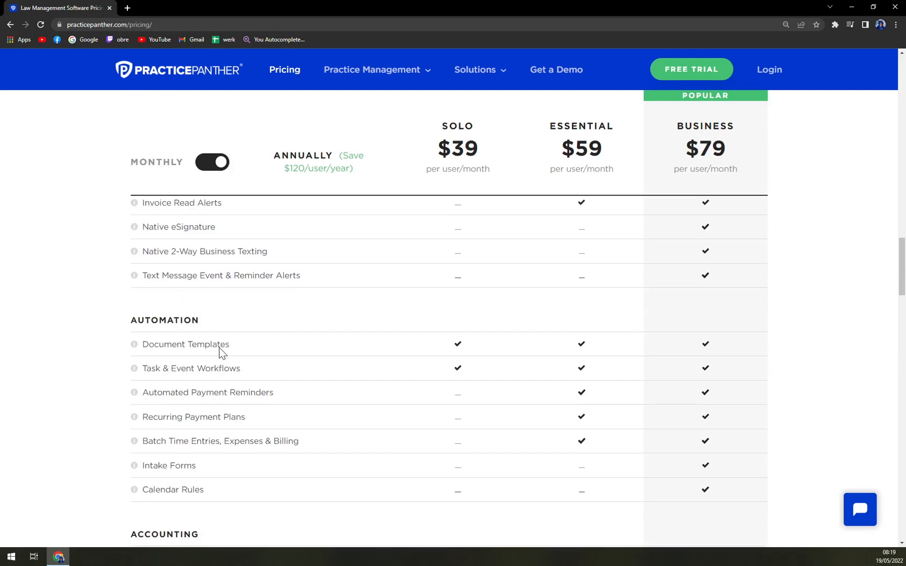
pyautogui.scroll(3)
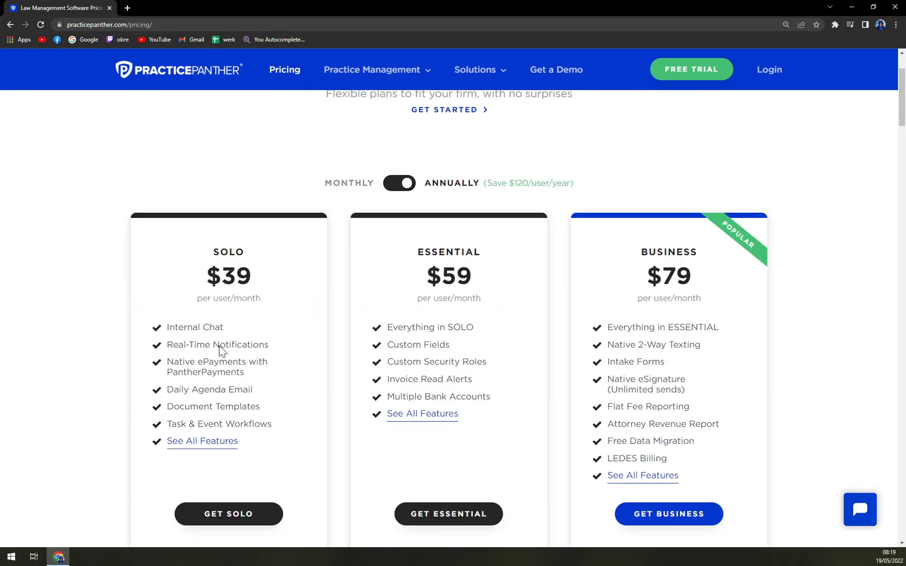
pyautogui.moveTo(247, 334)
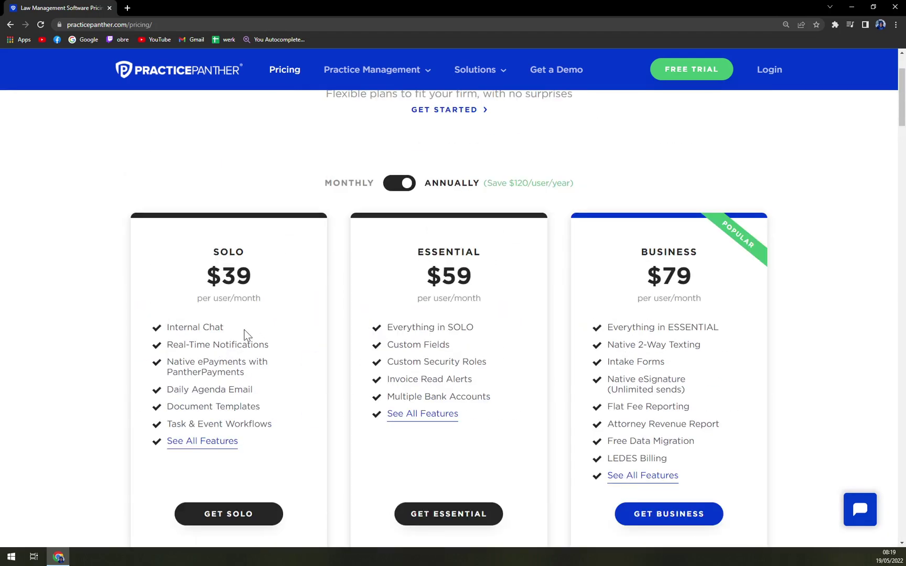
pyautogui.moveTo(398, 262)
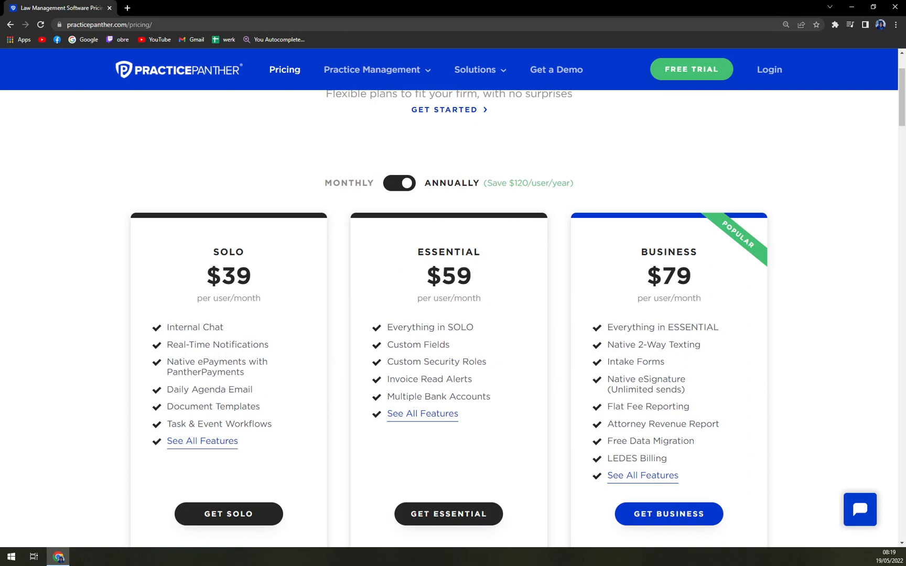
pyautogui.moveTo(680, 252)
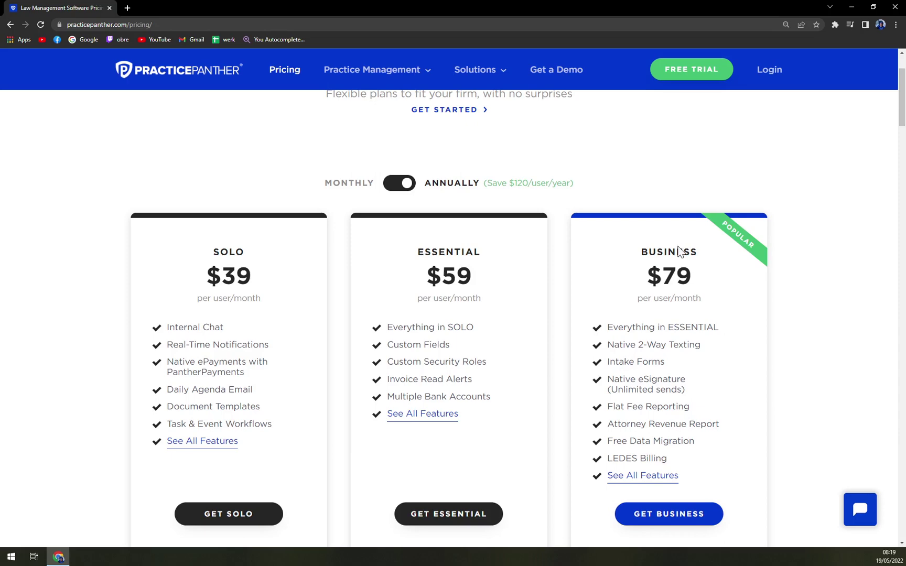
pyautogui.scroll(-3)
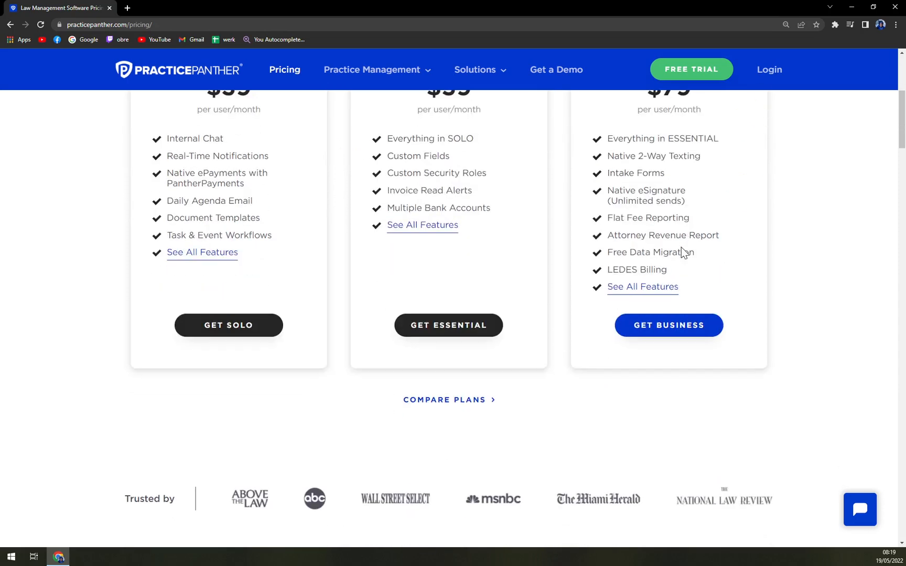
pyautogui.scroll(-3)
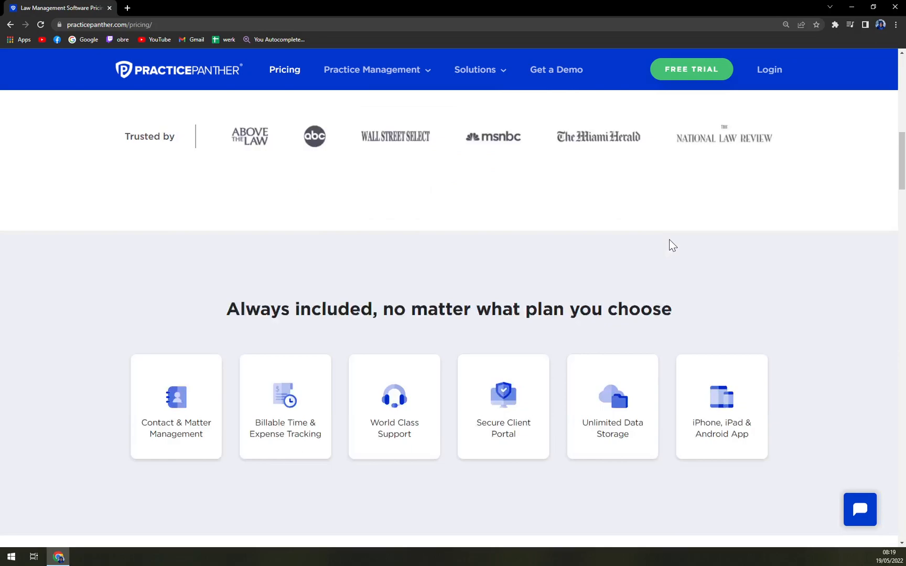
pyautogui.scroll(-3)
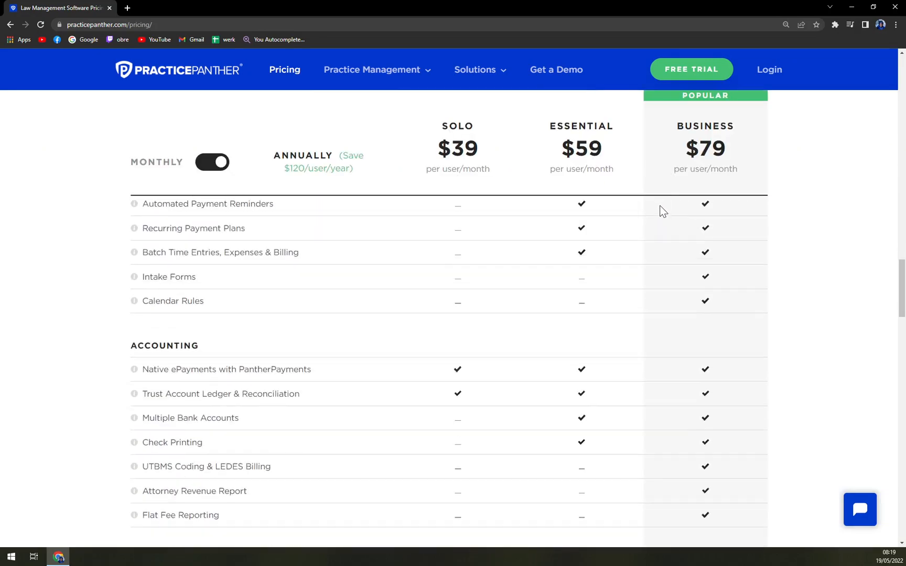
pyautogui.scroll(-3)
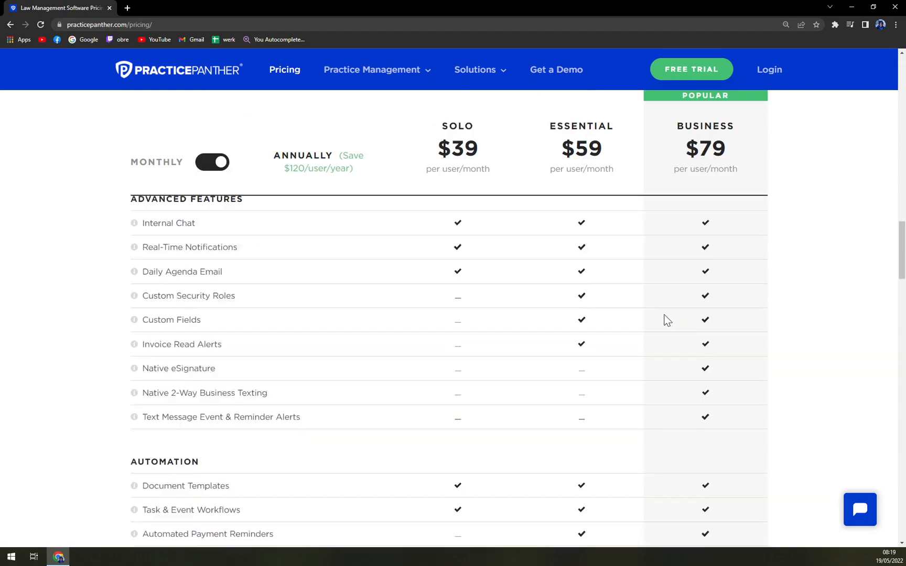
pyautogui.scroll(3)
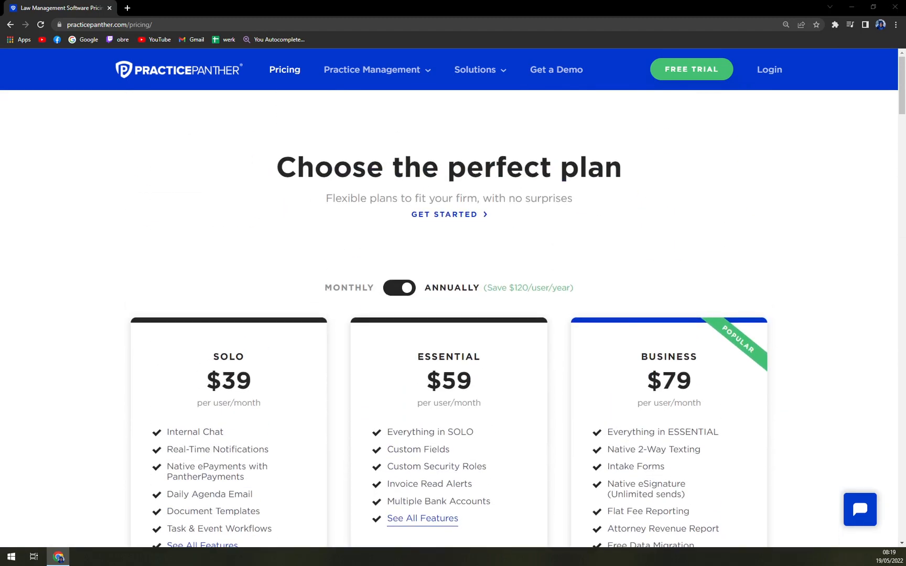
pyautogui.click(371, 70)
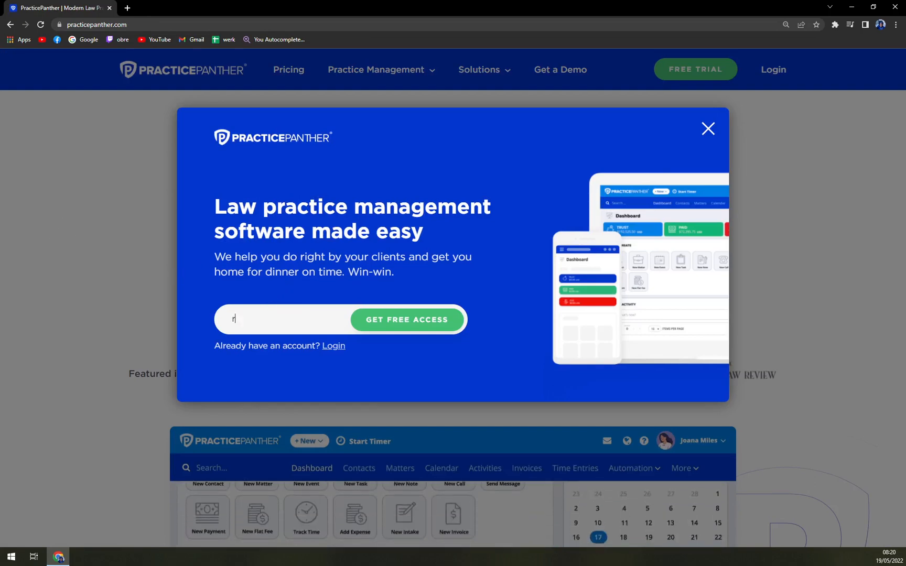
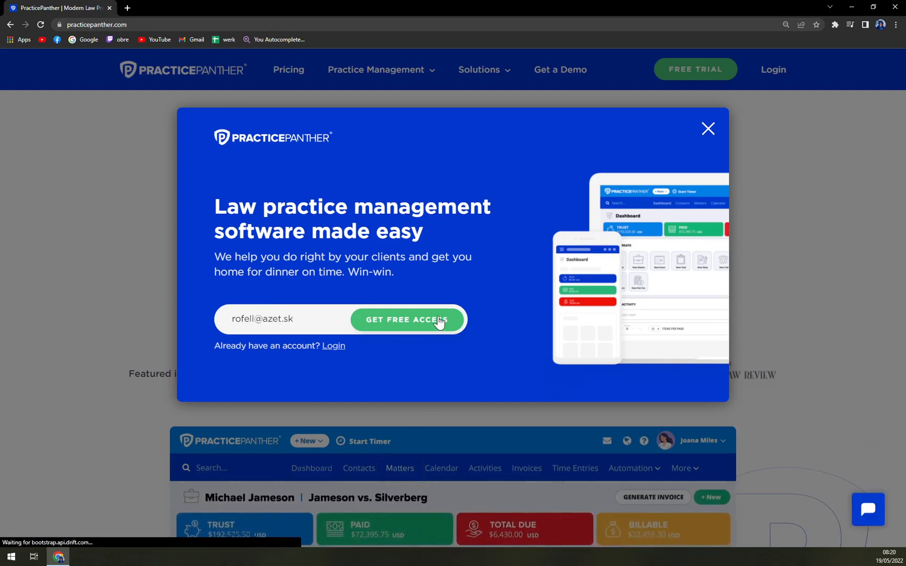
# Submit the email with GET FREE ACCESS so the form asks for email confirmation.
pyautogui.click(409, 320)
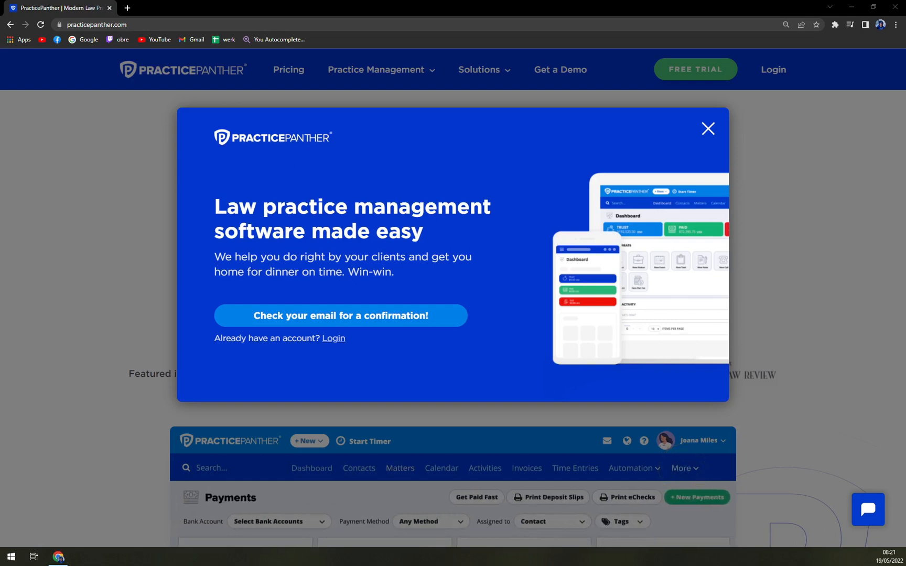
pyautogui.moveTo(254, 317)
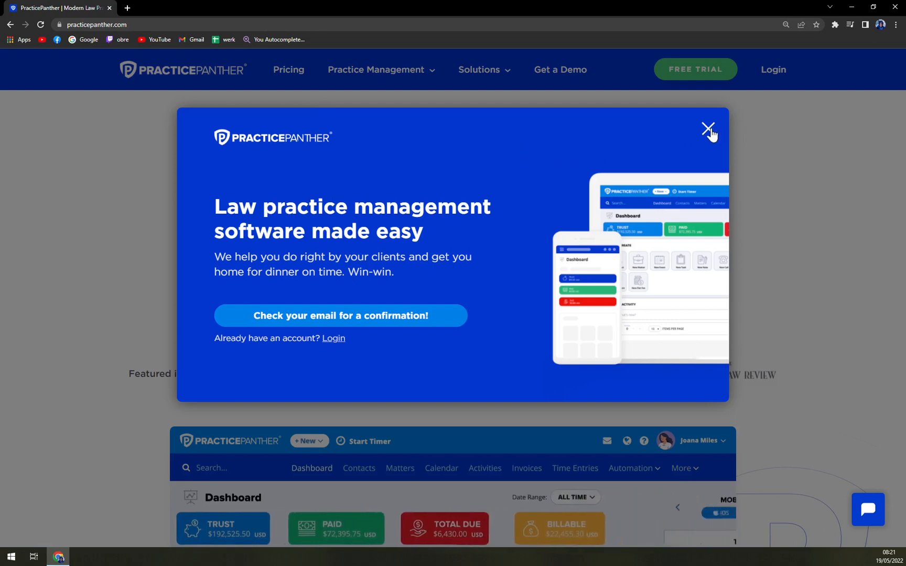
# Close the confirmation, reopen the free-trial form and submit it with the email 'klubi'.
pyautogui.click(707, 129)
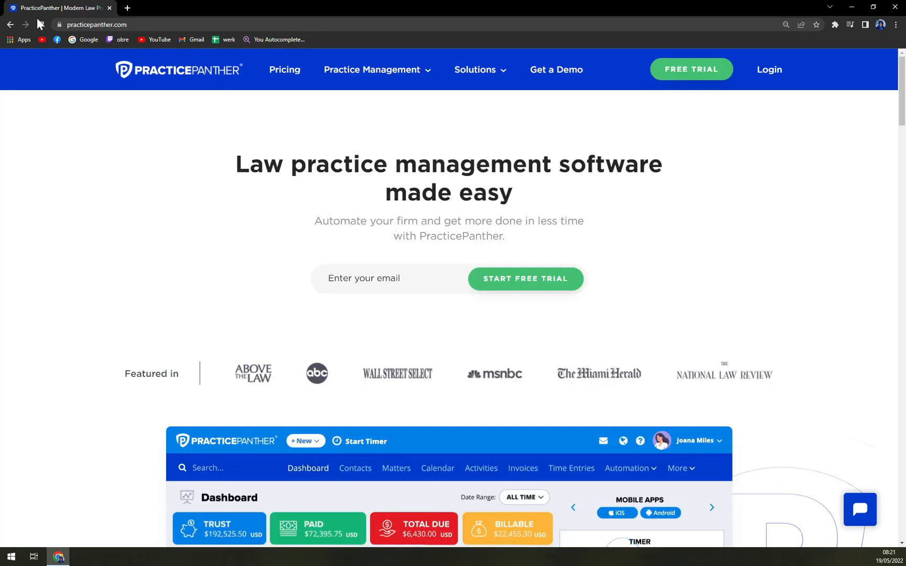
pyautogui.click(696, 69)
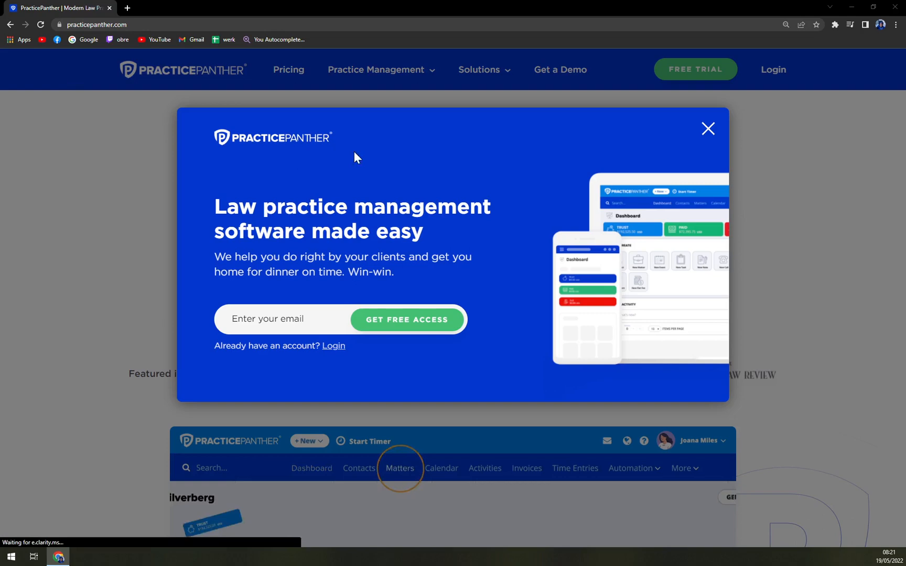
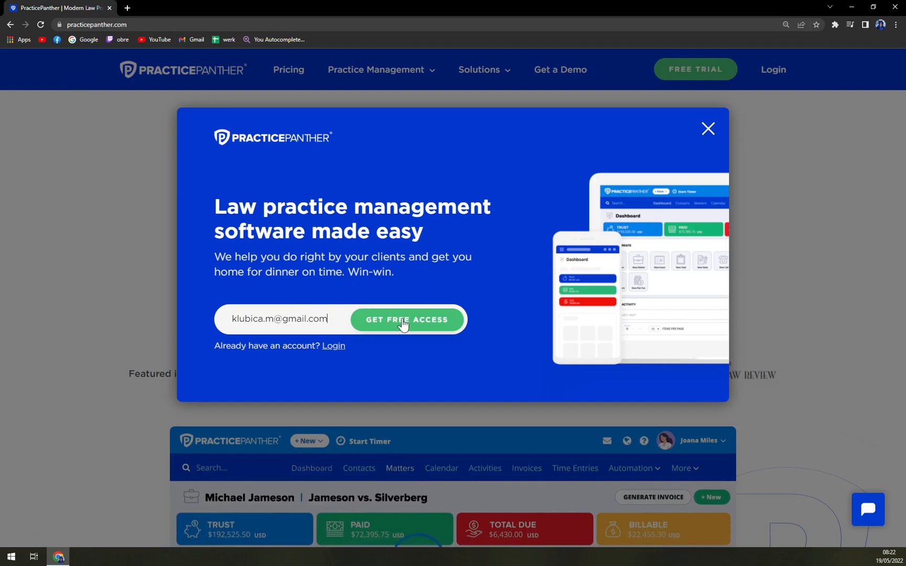
pyautogui.click(405, 320)
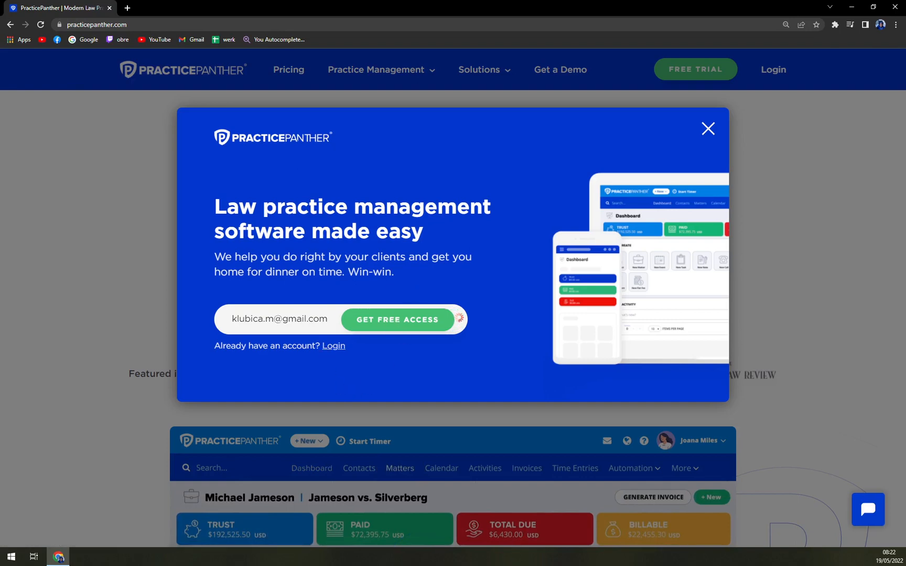
# Finish the signup and land on the new dashboard, dismissing the add-users banner and notifications request.
pyautogui.click(398, 319)
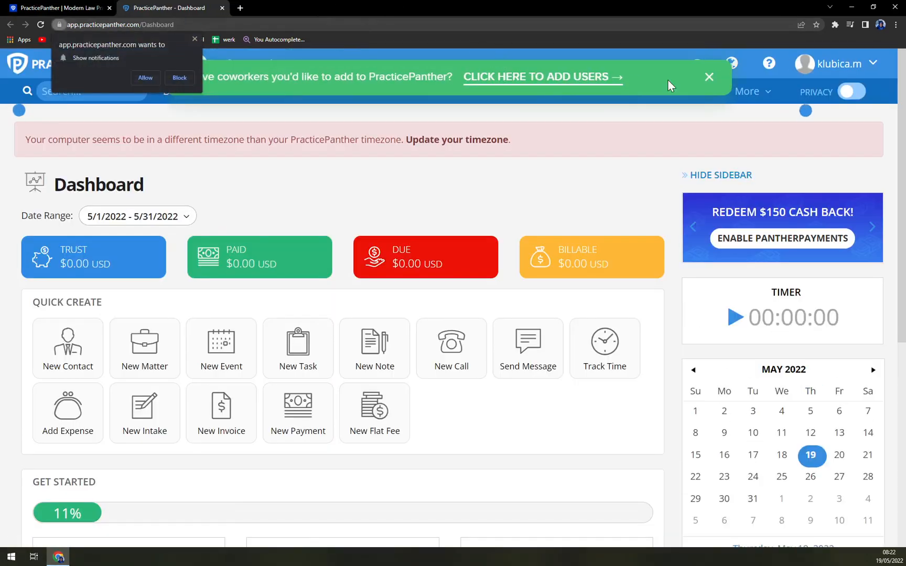
pyautogui.click(708, 78)
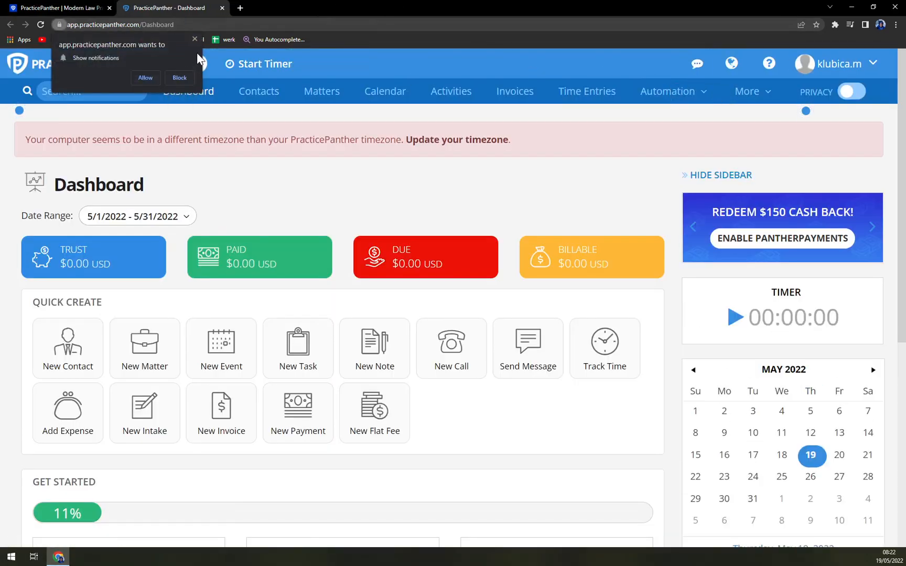
pyautogui.click(179, 77)
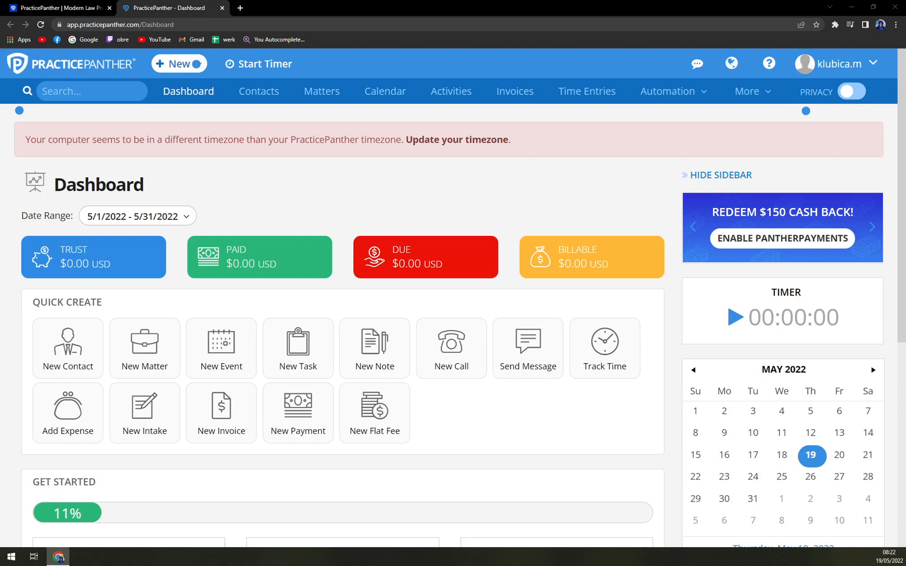
pyautogui.moveTo(307, 213)
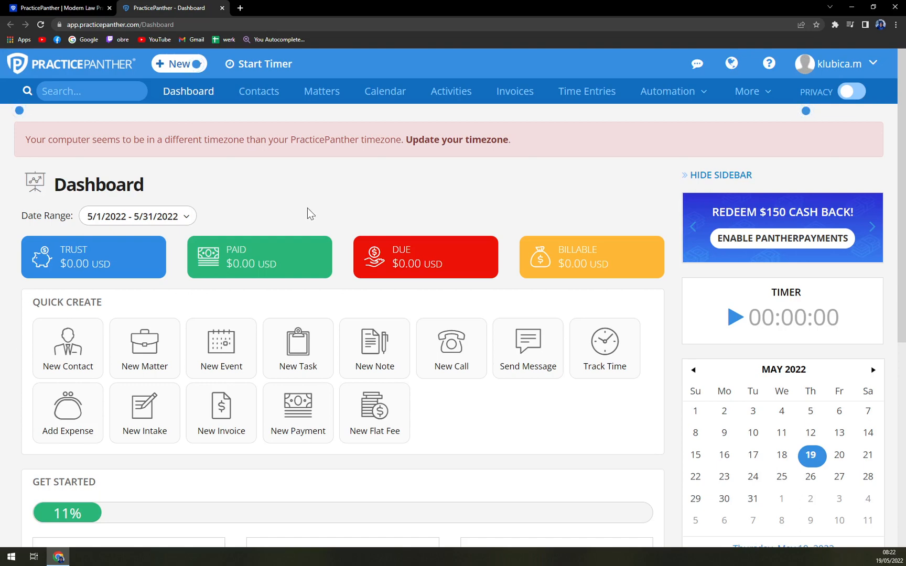
pyautogui.moveTo(285, 243)
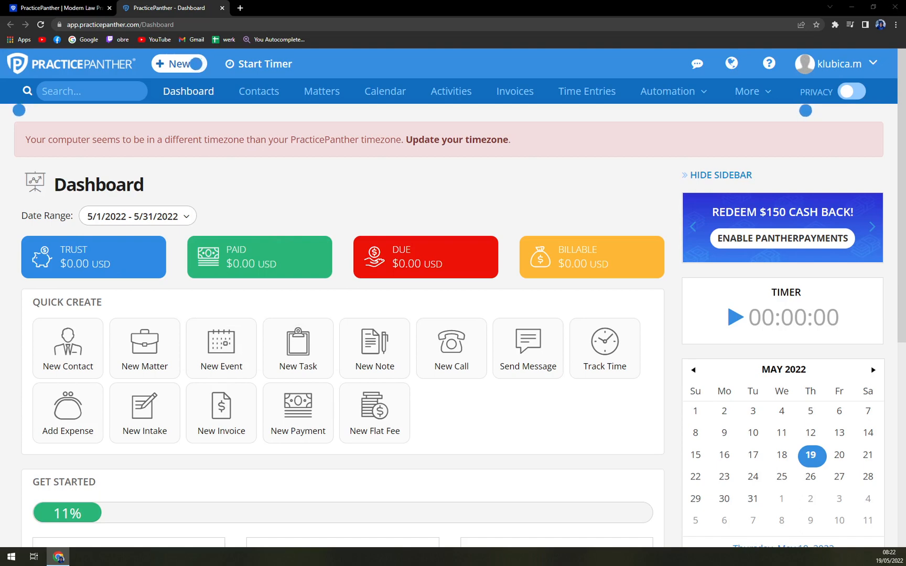
pyautogui.moveTo(249, 196)
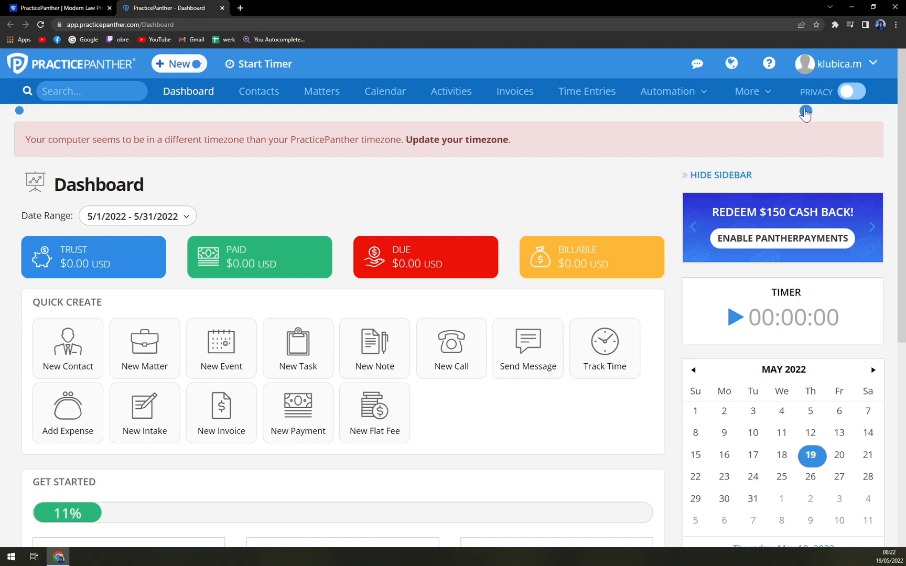
pyautogui.moveTo(293, 165)
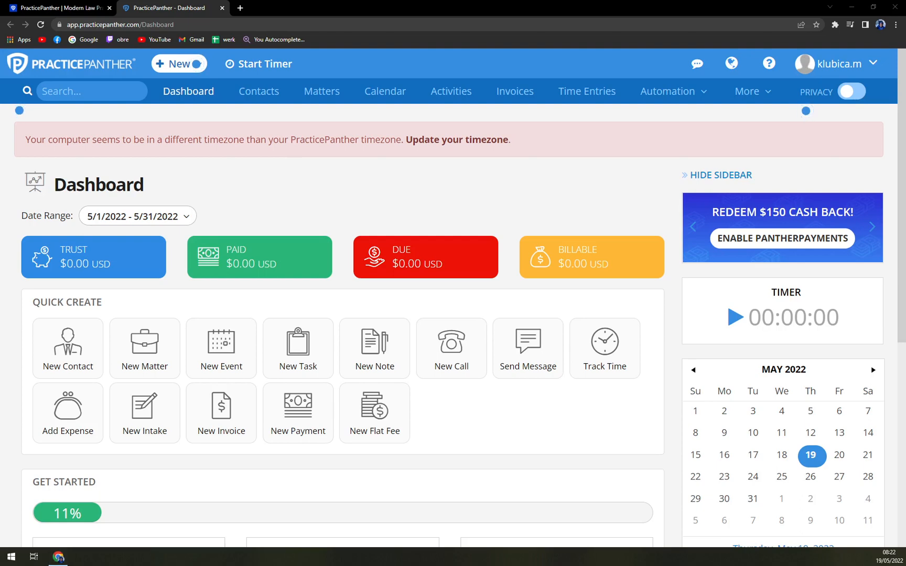
pyautogui.moveTo(93, 257)
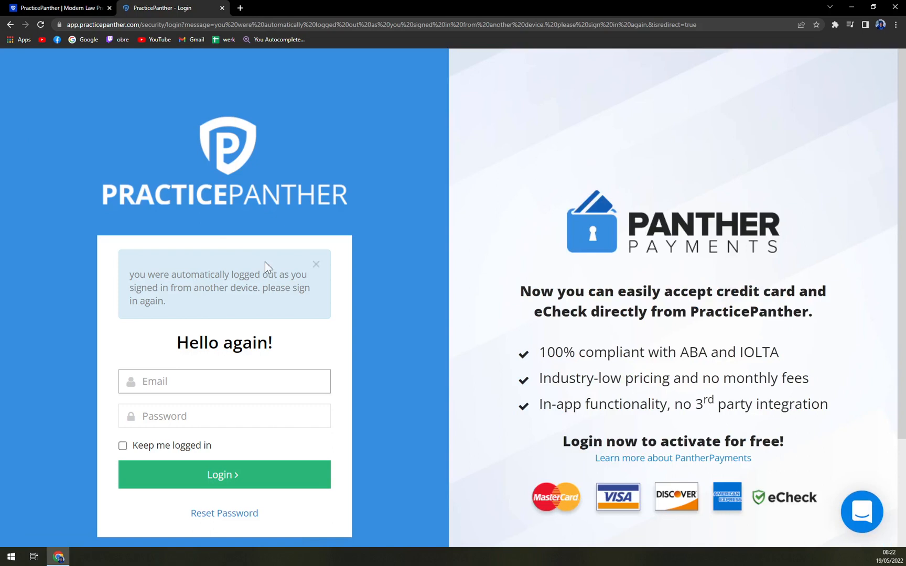
pyautogui.moveTo(246, 310)
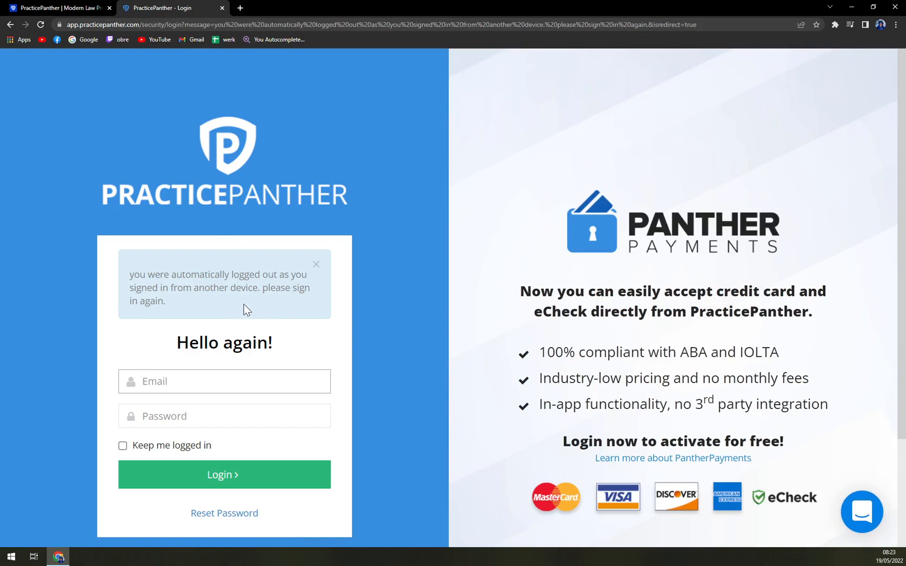
# Sign back in after the automatic sign-out, checking the marketing site tab, and return to the dashboard.
pyautogui.click(224, 475)
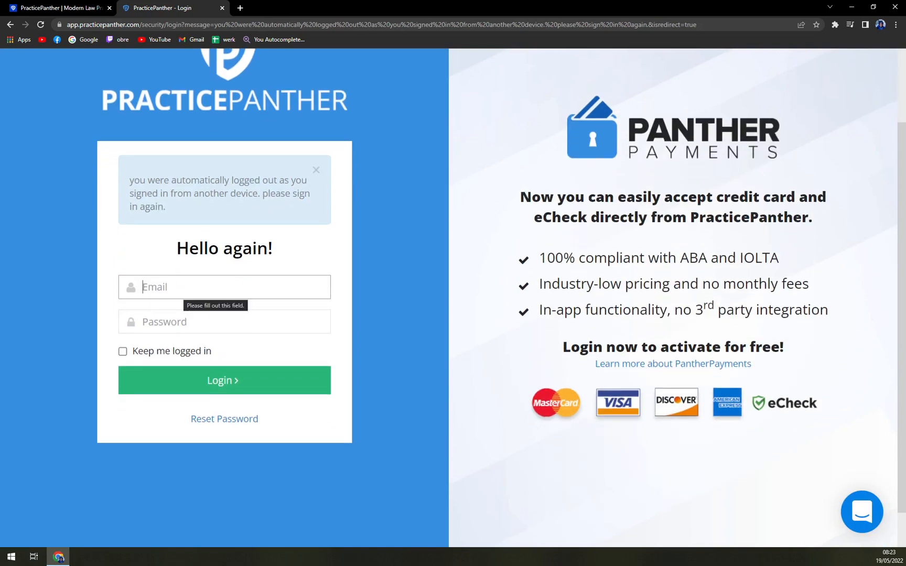
pyautogui.click(58, 9)
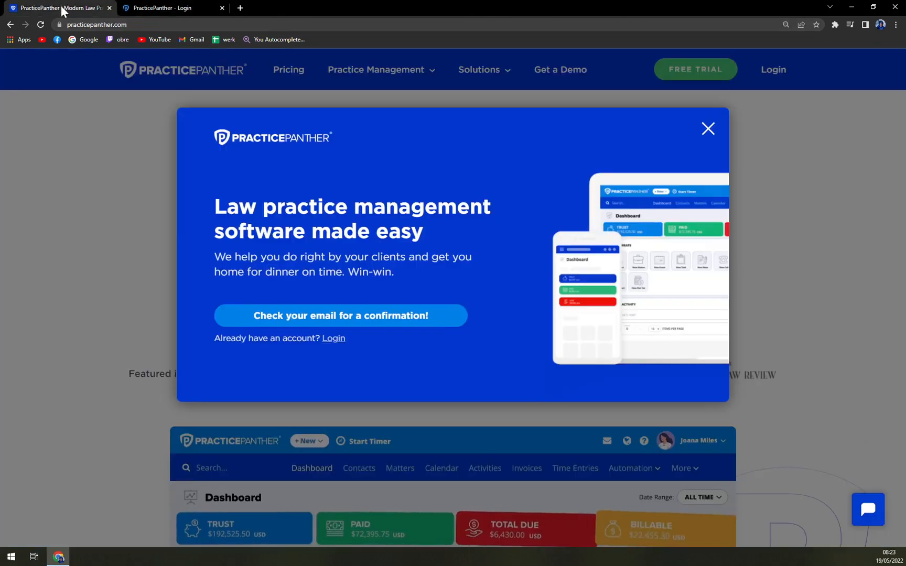
pyautogui.click(168, 9)
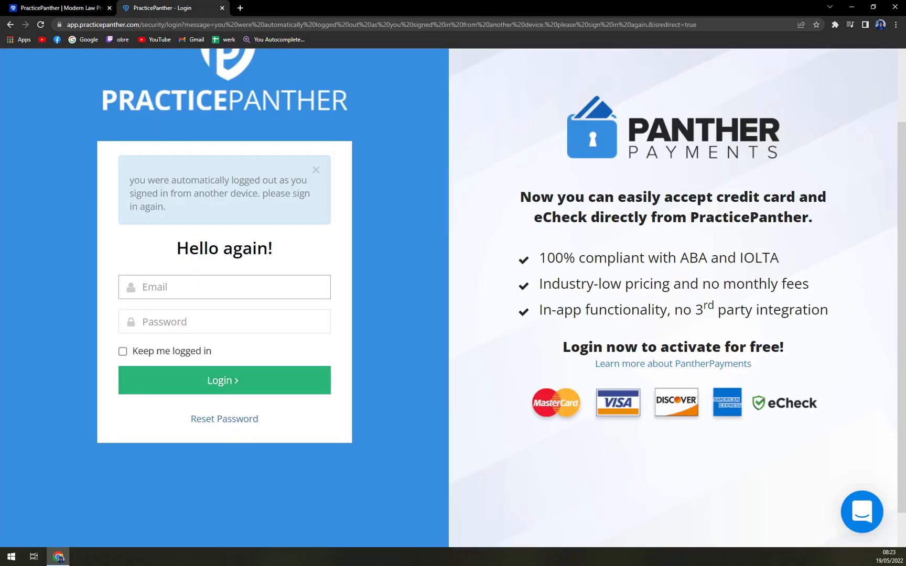
pyautogui.moveTo(292, 212)
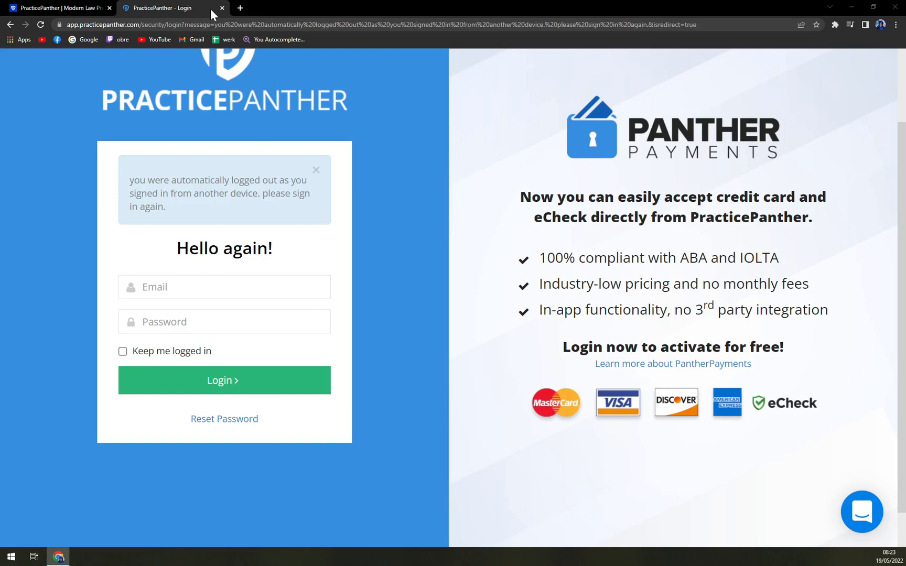
pyautogui.moveTo(222, 15)
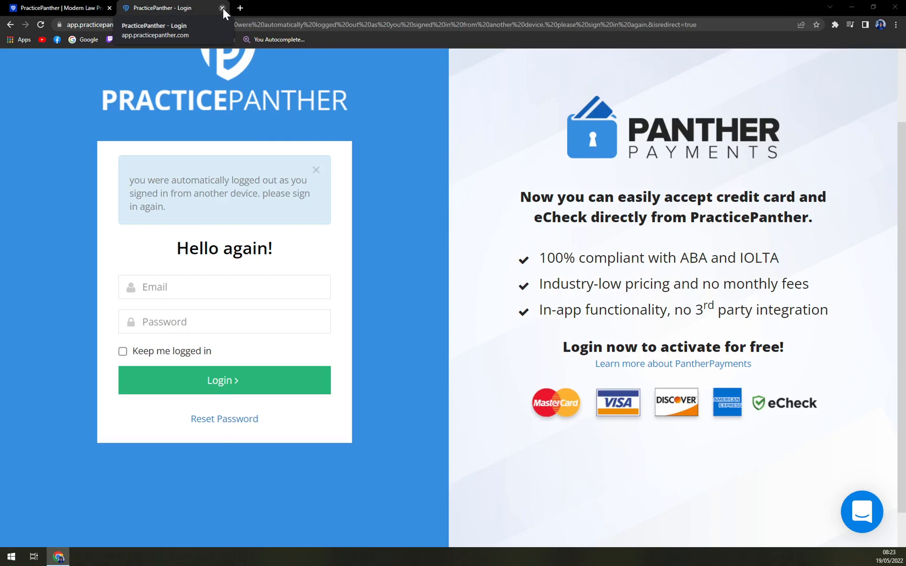
pyautogui.click(224, 381)
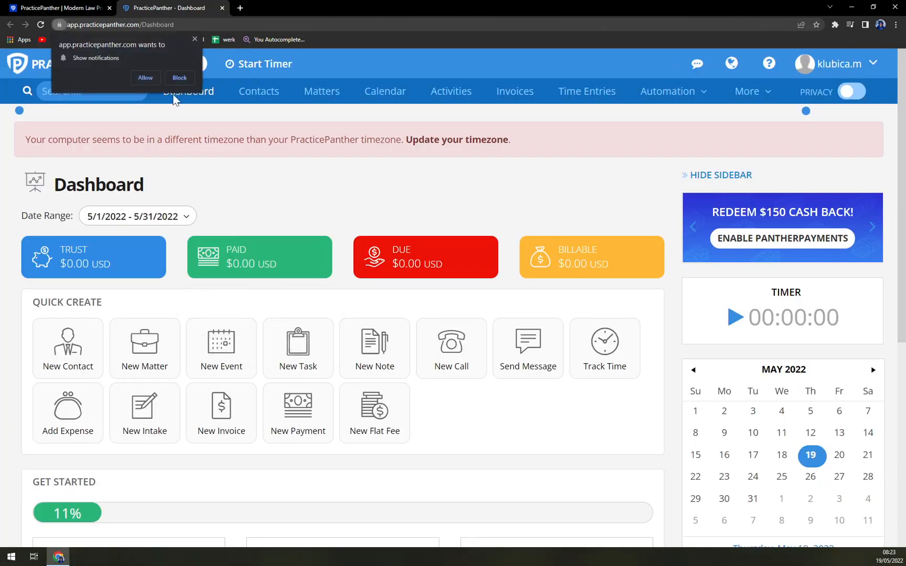
pyautogui.click(179, 78)
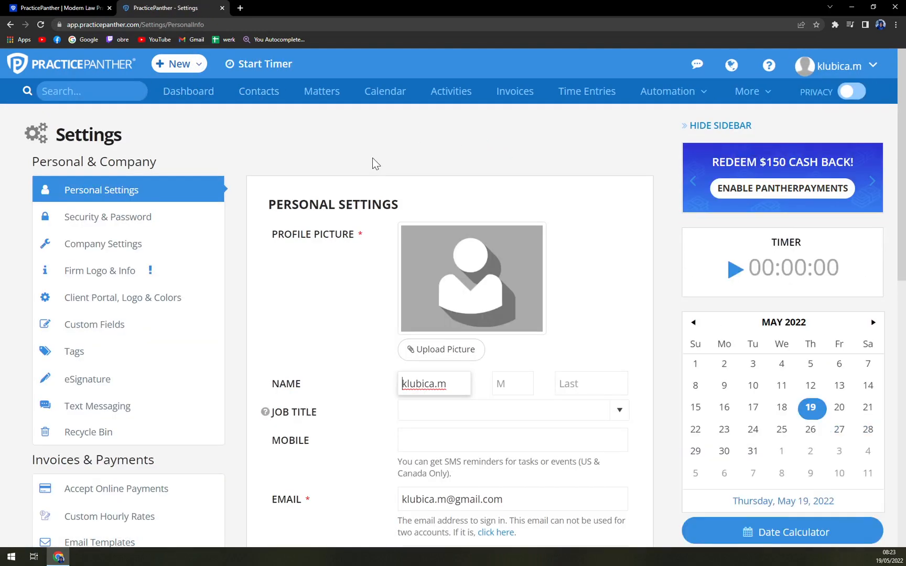
pyautogui.moveTo(180, 245)
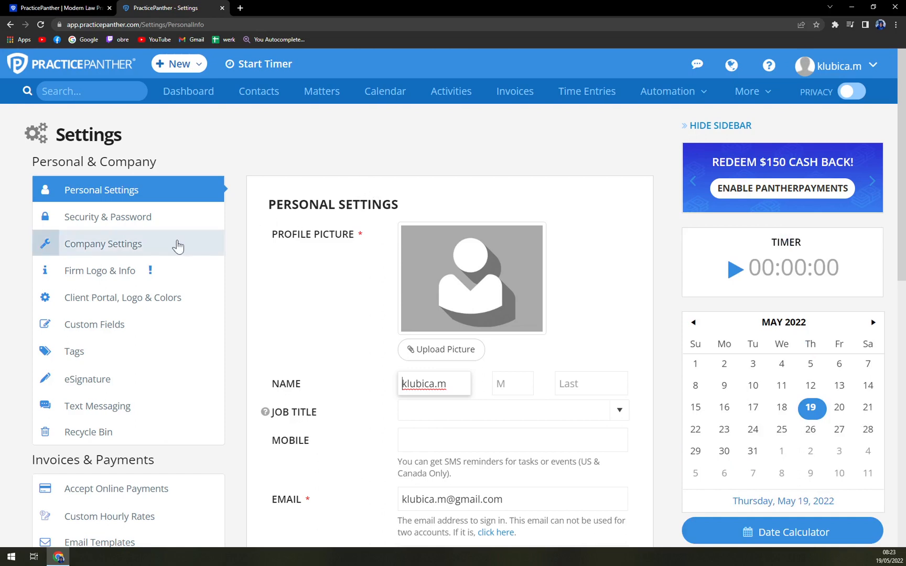
pyautogui.moveTo(126, 229)
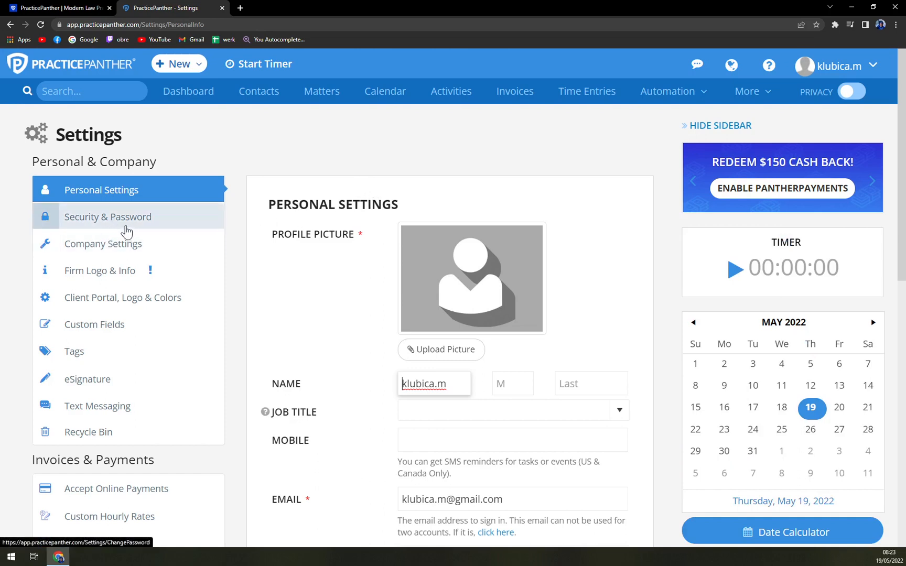
pyautogui.moveTo(237, 200)
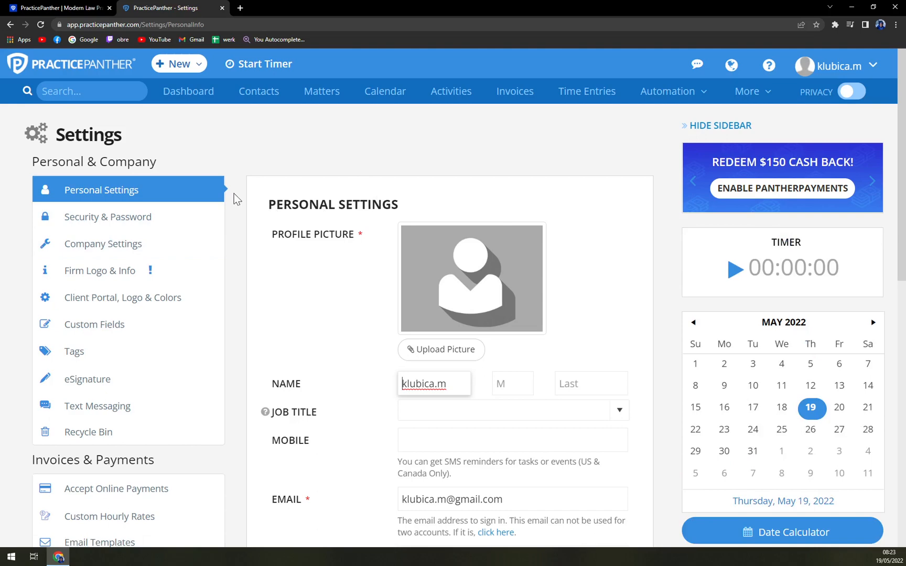
pyautogui.click(187, 91)
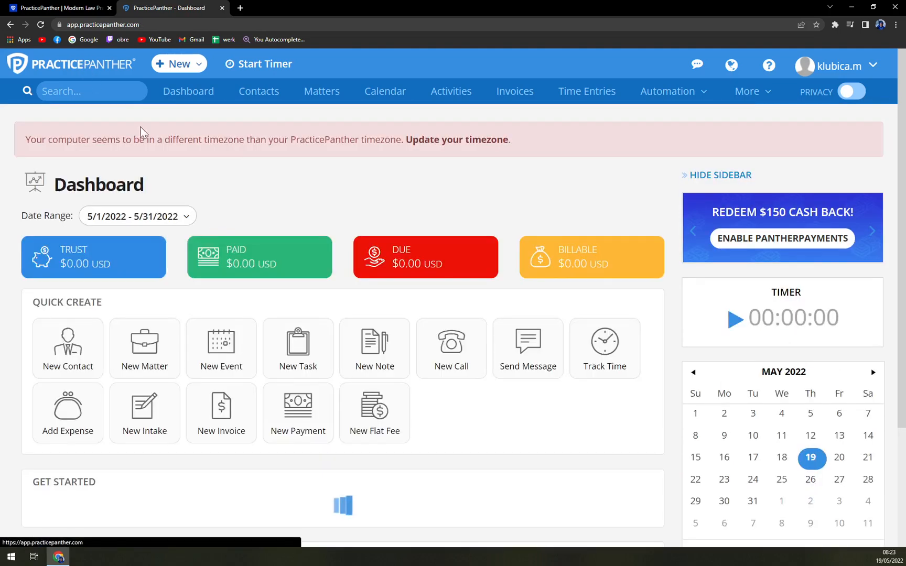
pyautogui.click(258, 91)
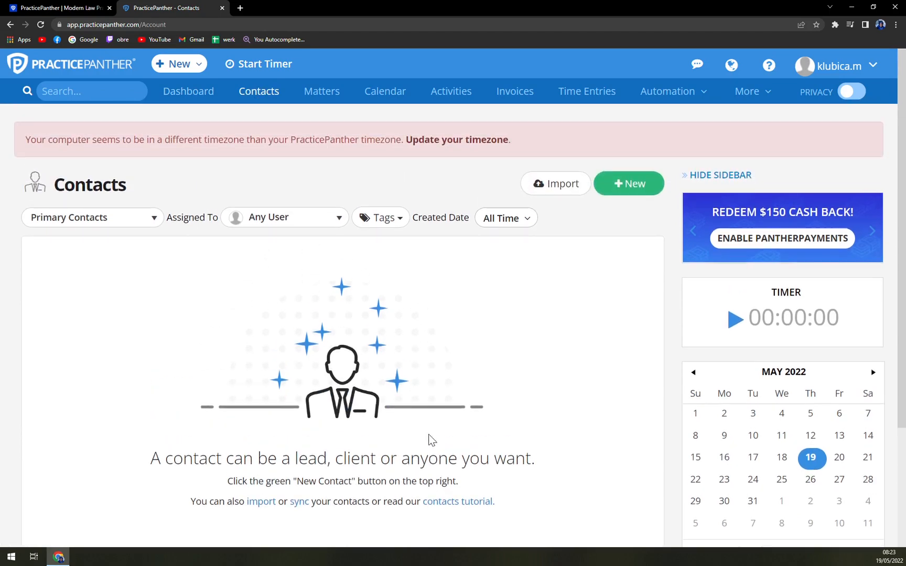
# Visit the Calendar, continue past the PantherUniversity welcome message, and return to the dashboard.
pyautogui.click(385, 91)
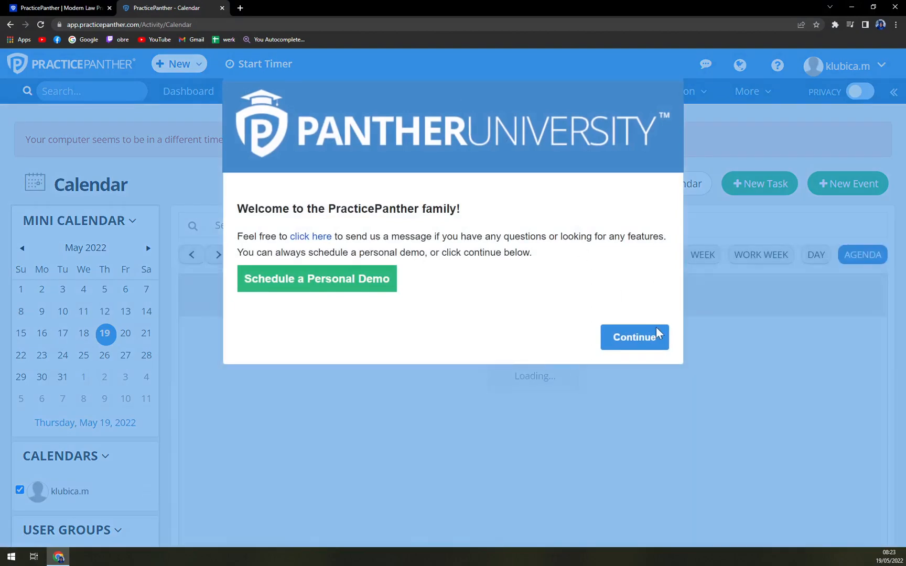
pyautogui.click(635, 337)
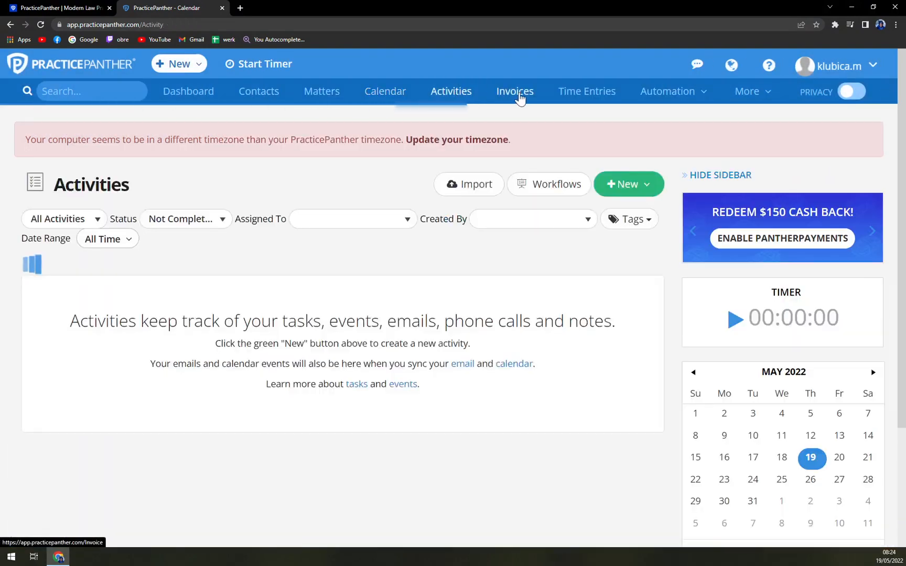
pyautogui.click(188, 91)
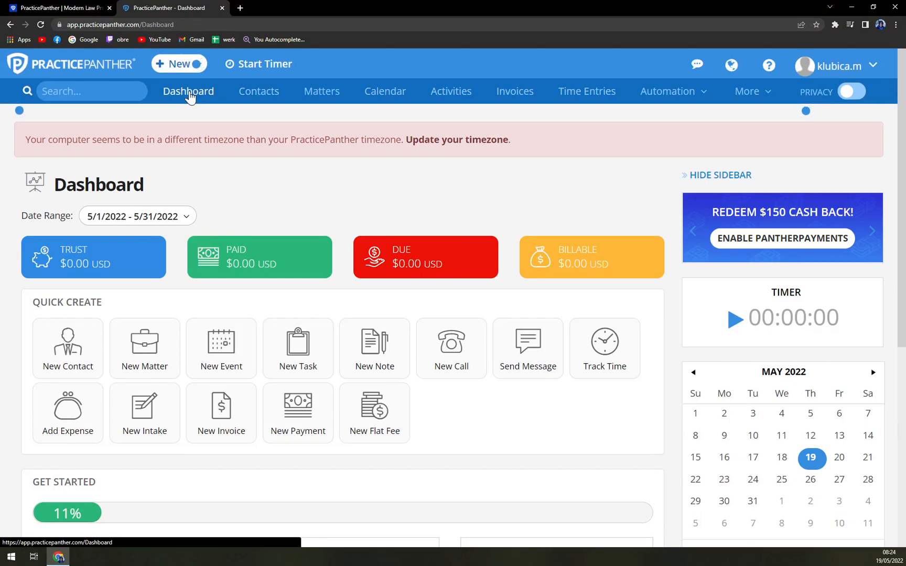
pyautogui.moveTo(780, 336)
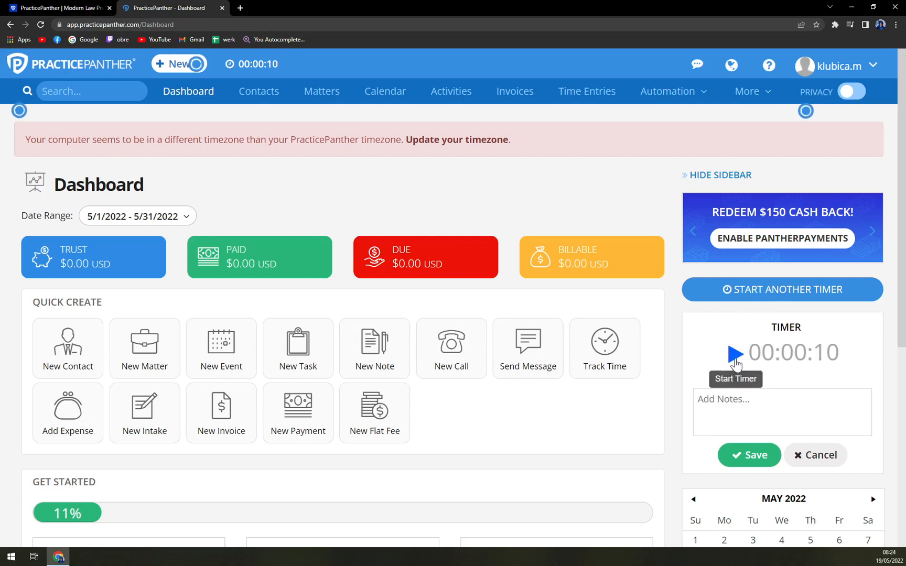
# Cancel the running timer and confirm with Yes so it resets to 00:00:00.
pyautogui.click(815, 455)
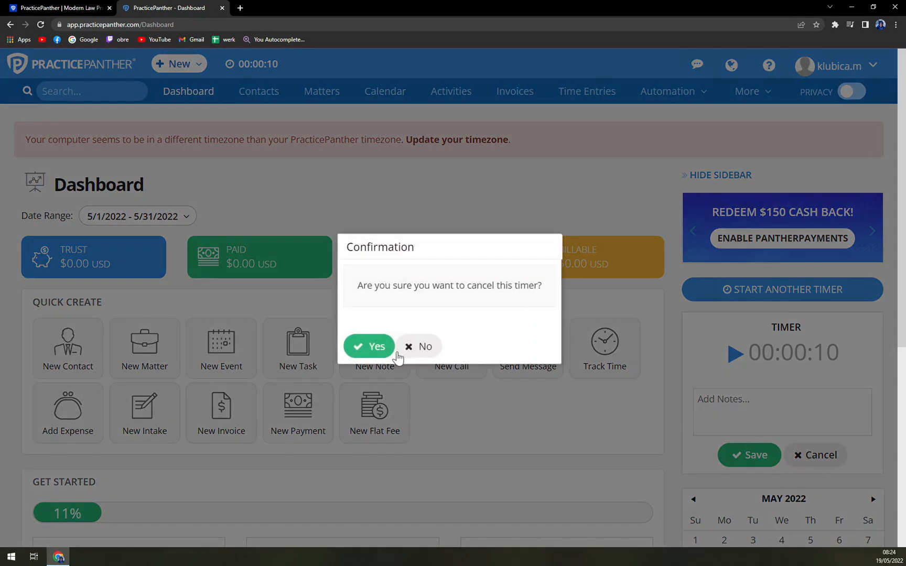
pyautogui.click(369, 346)
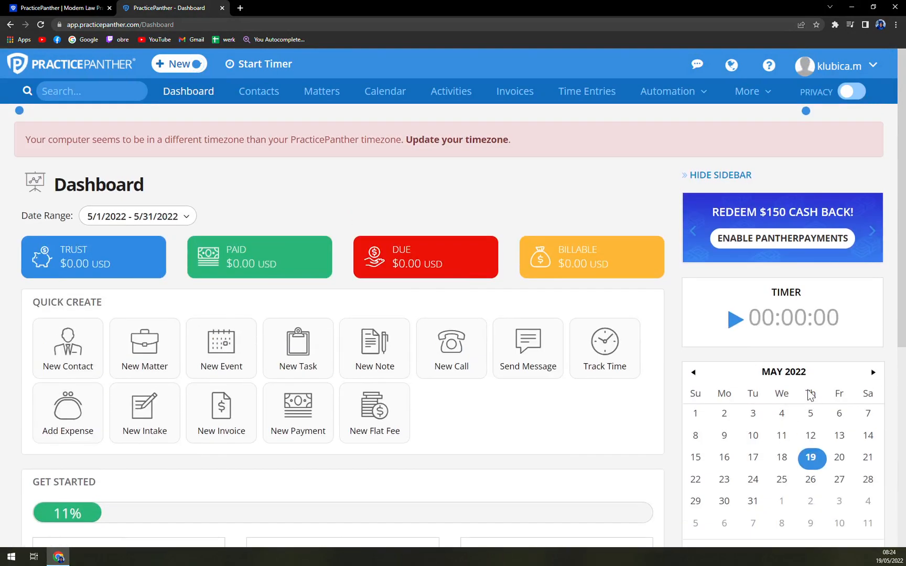
pyautogui.moveTo(67, 356)
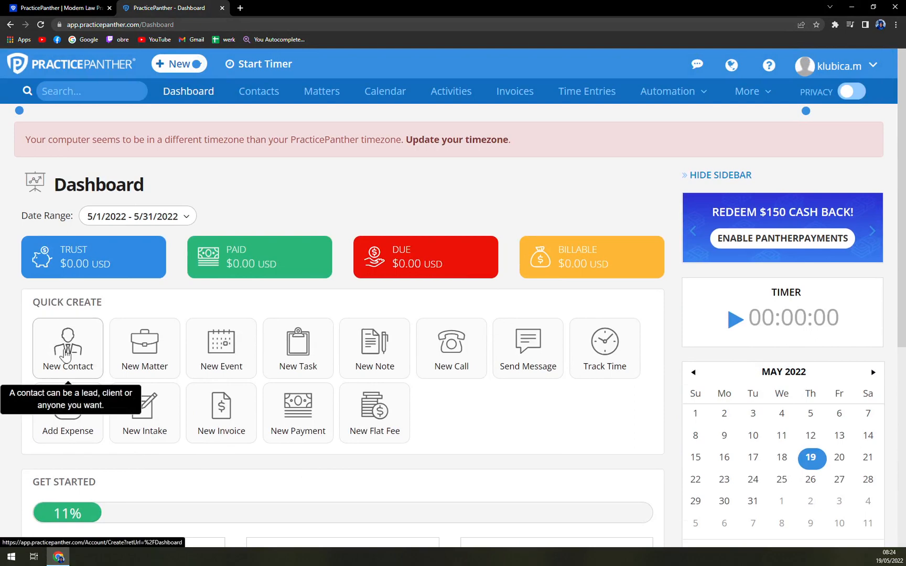
# Start a New Contact from the Quick Create panel, showing the blank contact form.
pyautogui.click(67, 348)
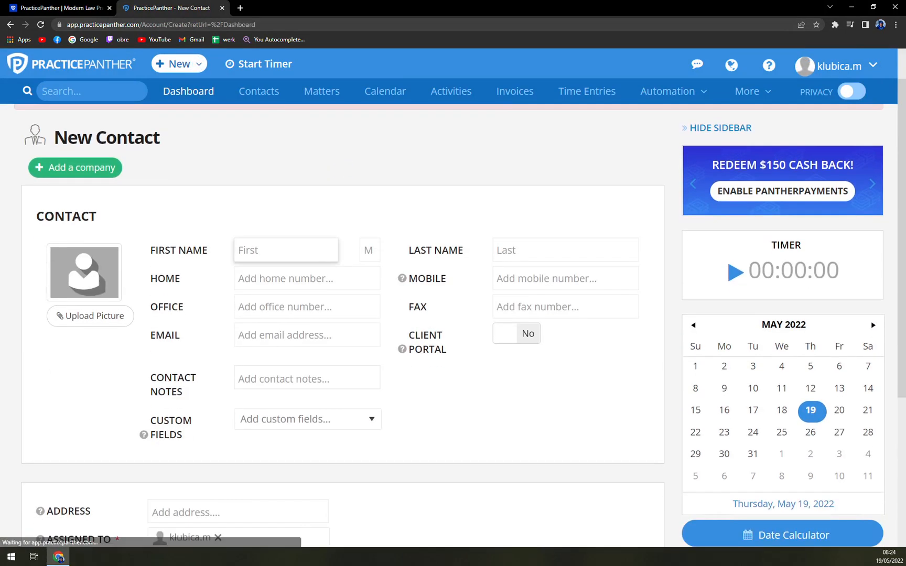
pyautogui.scroll(-3)
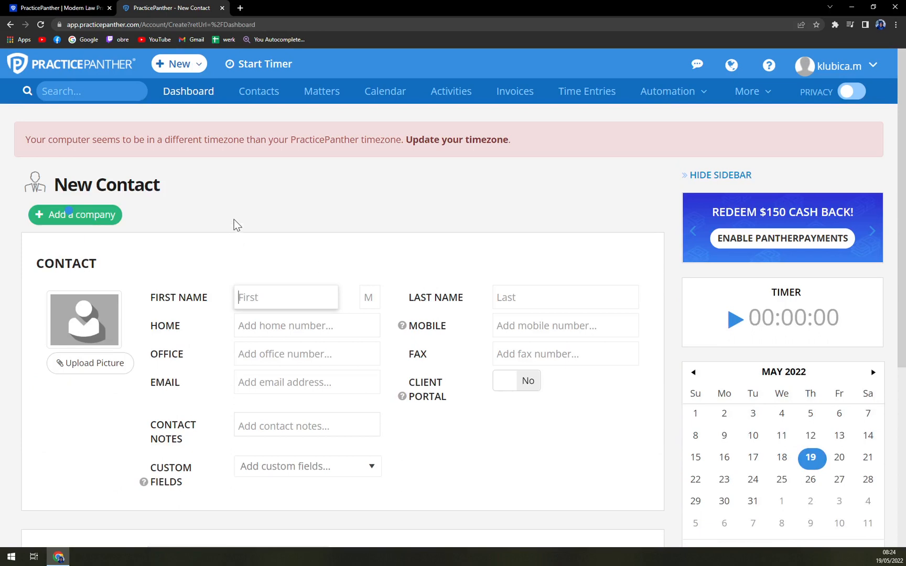
pyautogui.moveTo(226, 220)
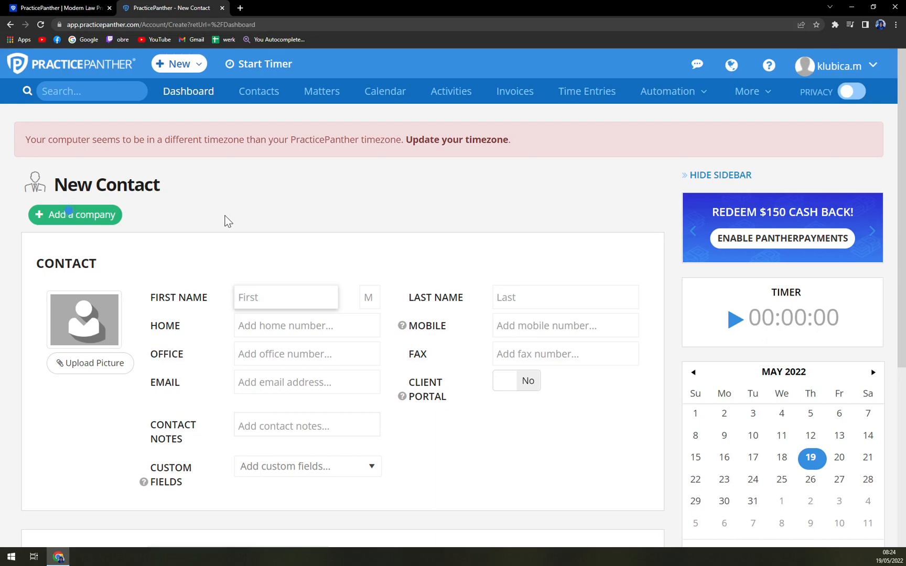
# Show the + New menu listing Contact, Matter, Task and Invoice over the blank New Contact form.
pyautogui.click(178, 64)
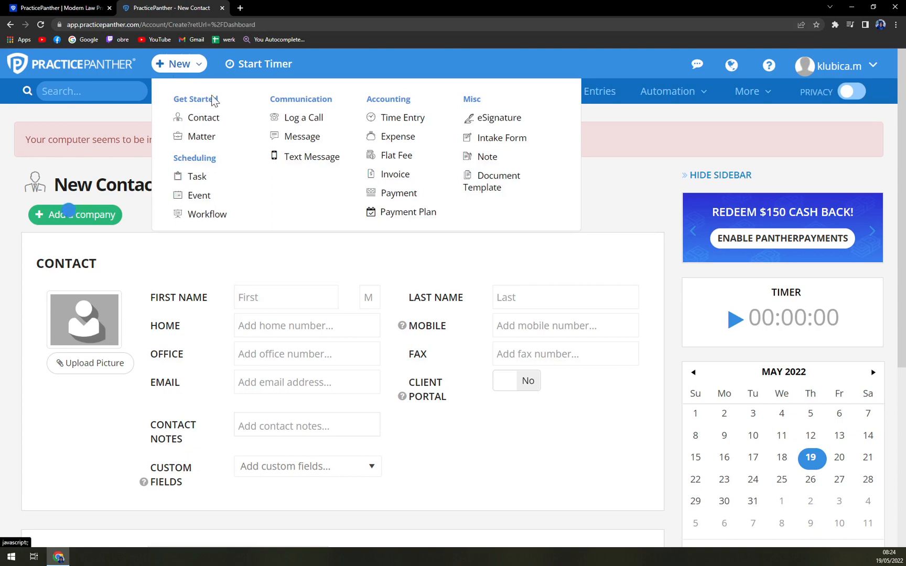
pyautogui.moveTo(247, 136)
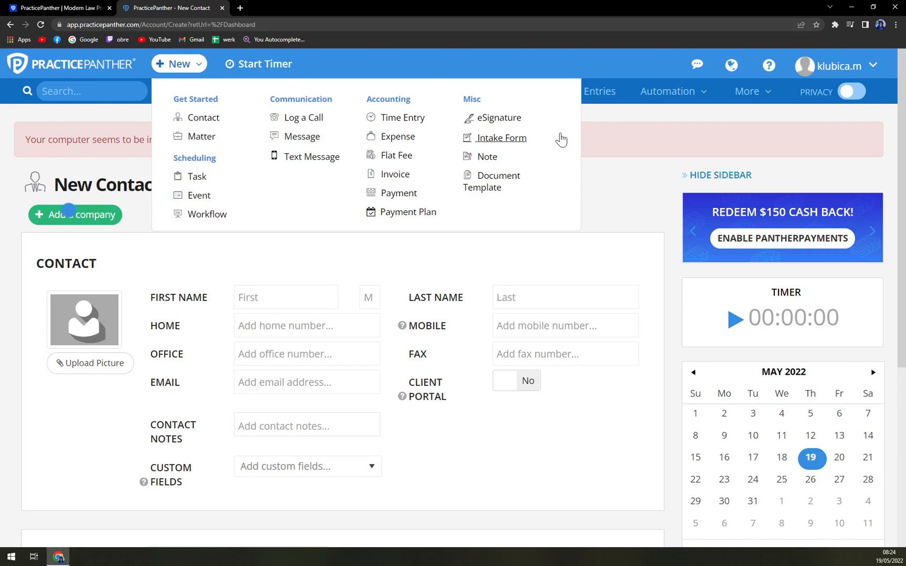
pyautogui.moveTo(614, 181)
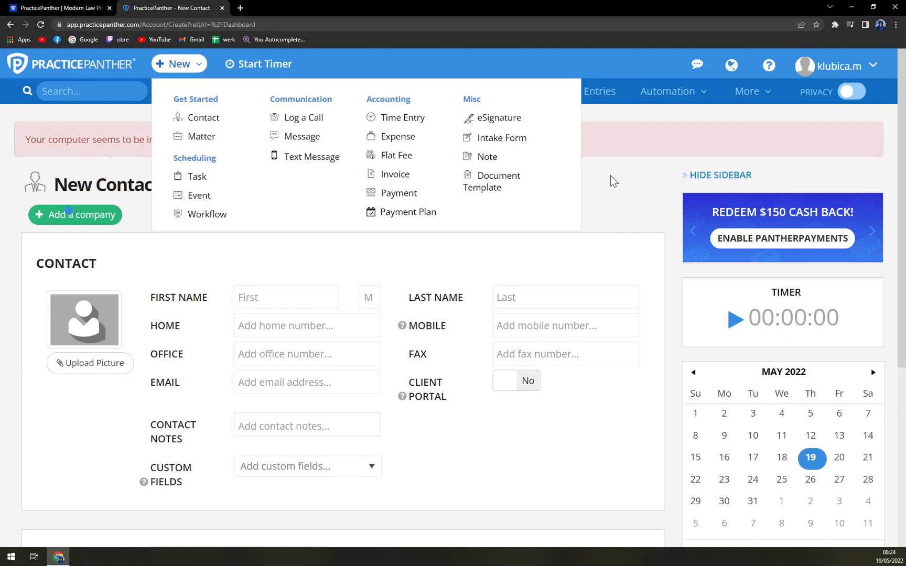
pyautogui.moveTo(619, 175)
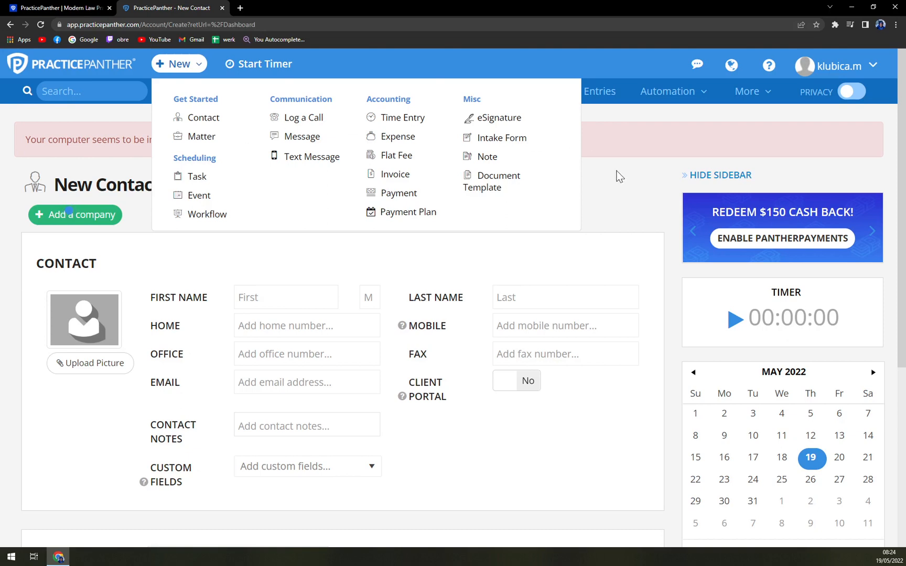